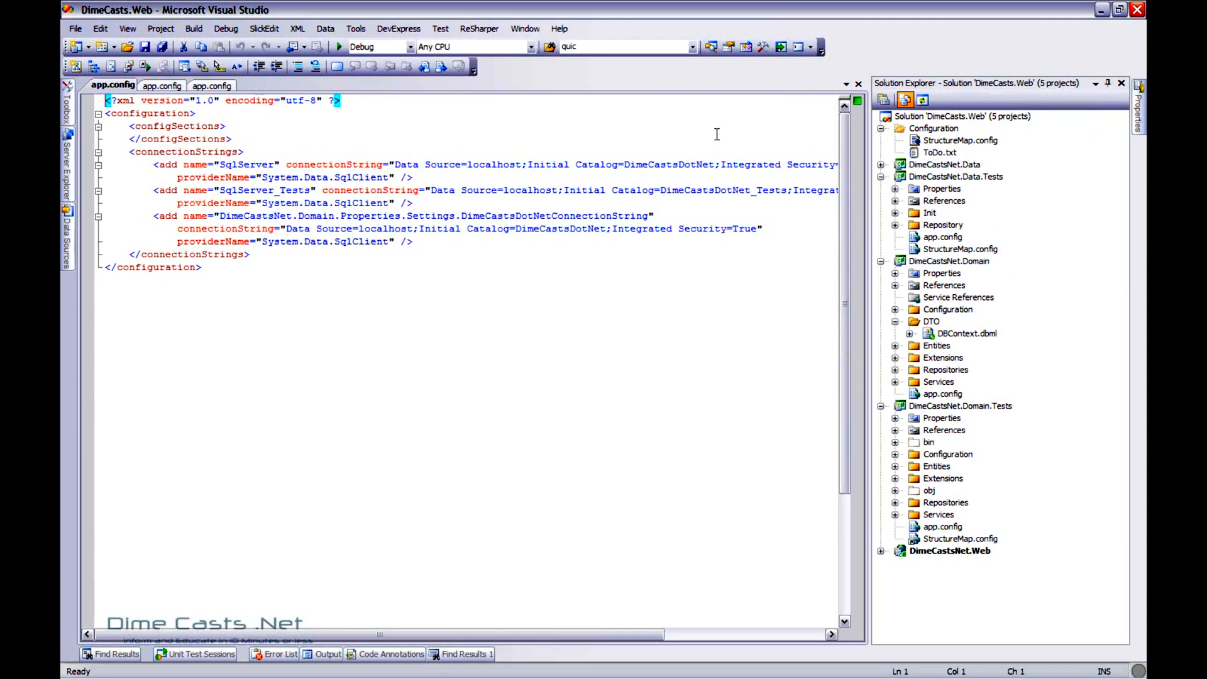
# Step: Close the two duplicate app.config tabs and open the DimeCastsNet.Data.Tests folder in Windows Explorer
pyautogui.click(857, 82)
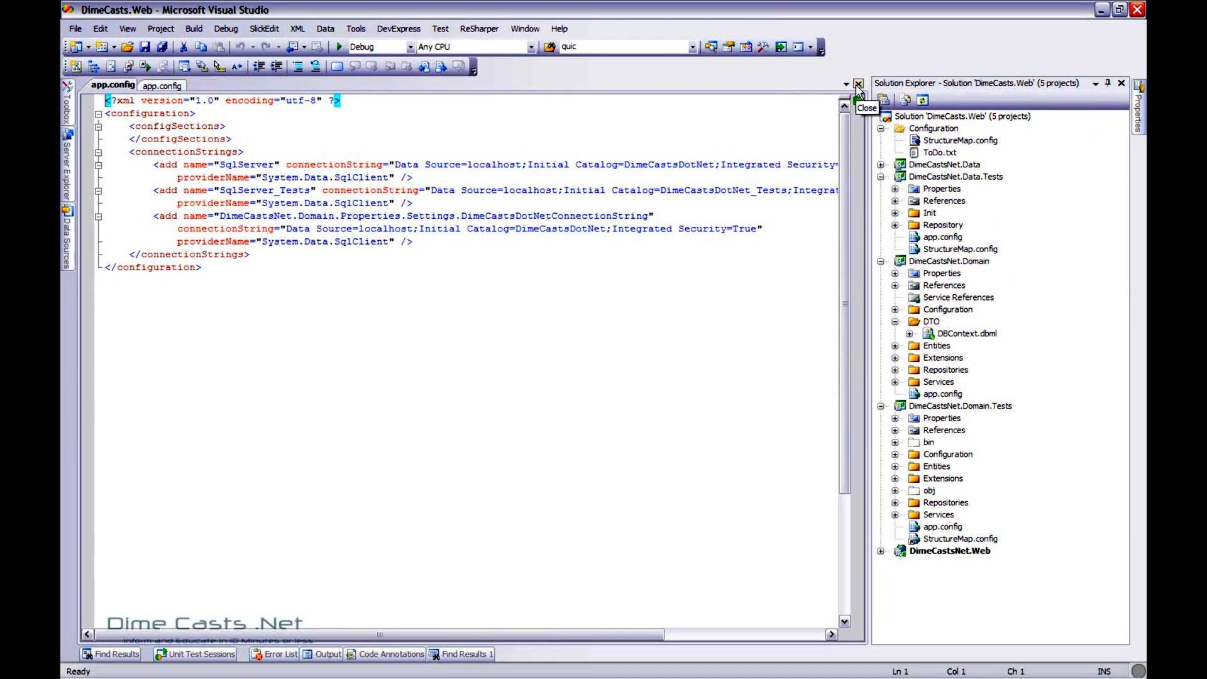
pyautogui.click(856, 83)
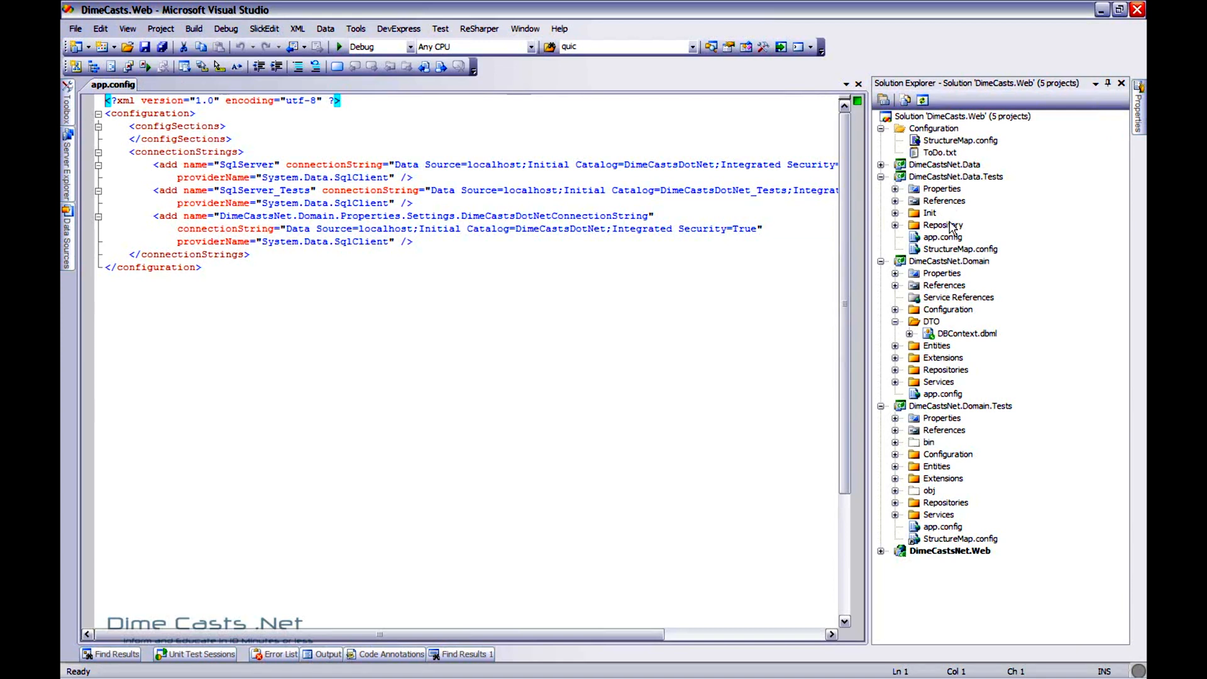
pyautogui.click(959, 248)
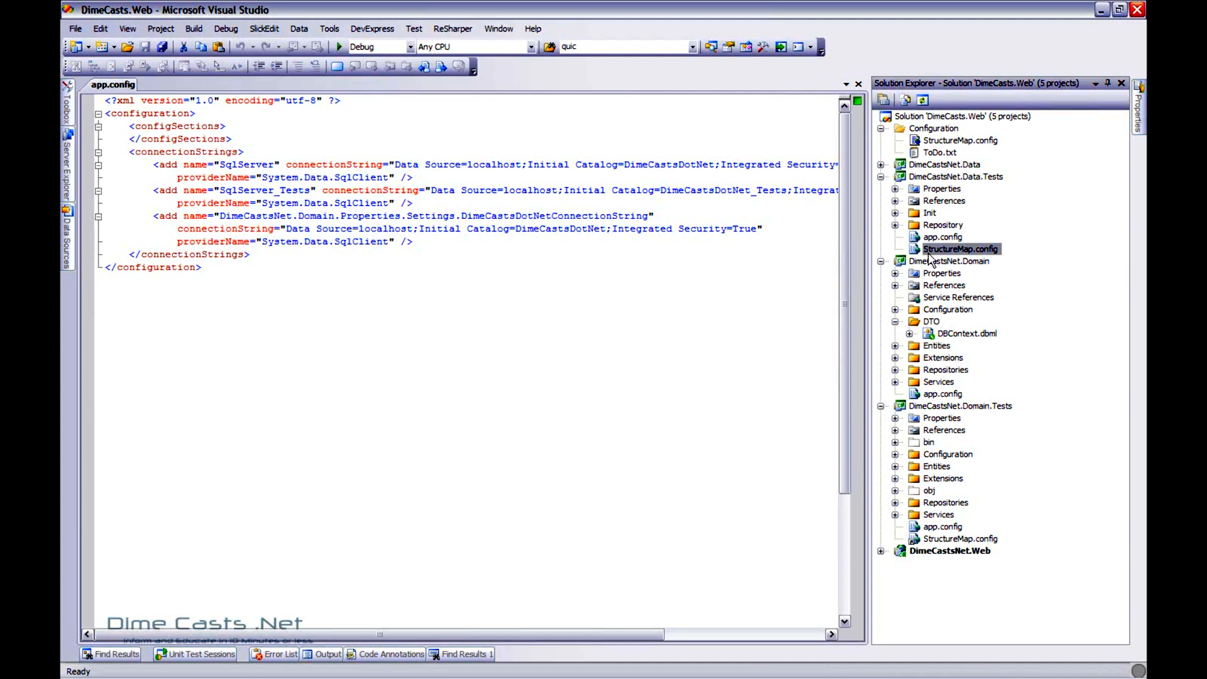
pyautogui.click(894, 188)
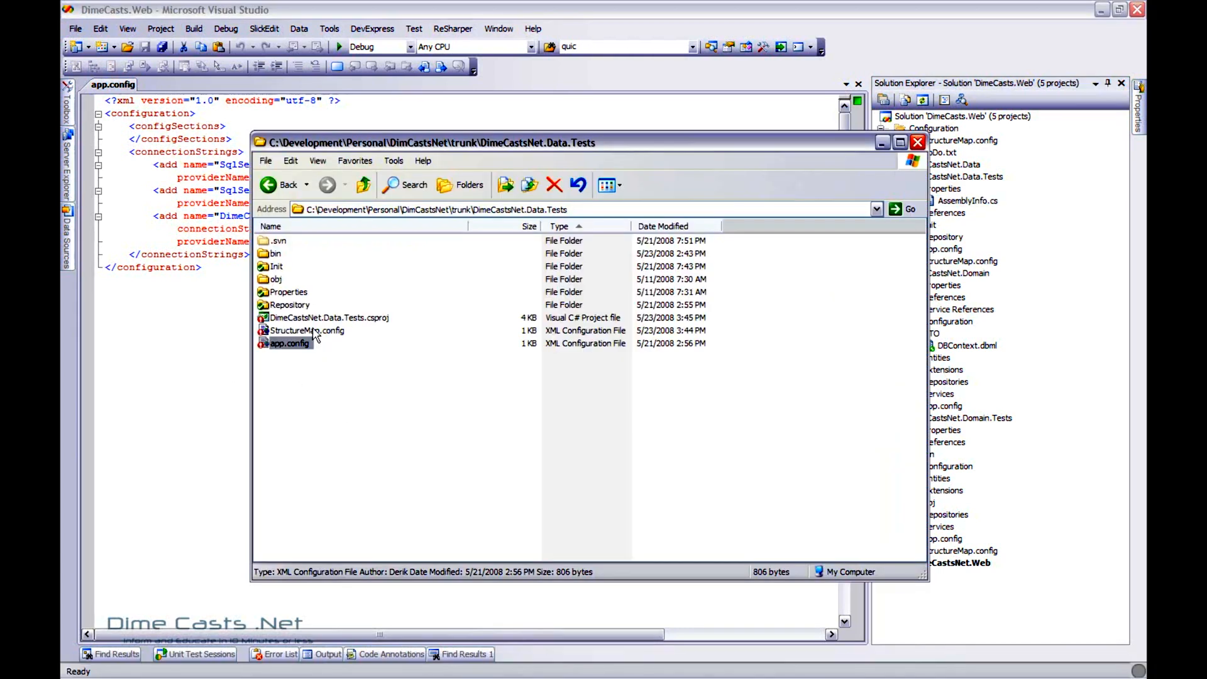
# Step: Browse up to trunk and into SolutionFiles to inspect the shared StructureMap.config
pyautogui.doubleClick(289, 343)
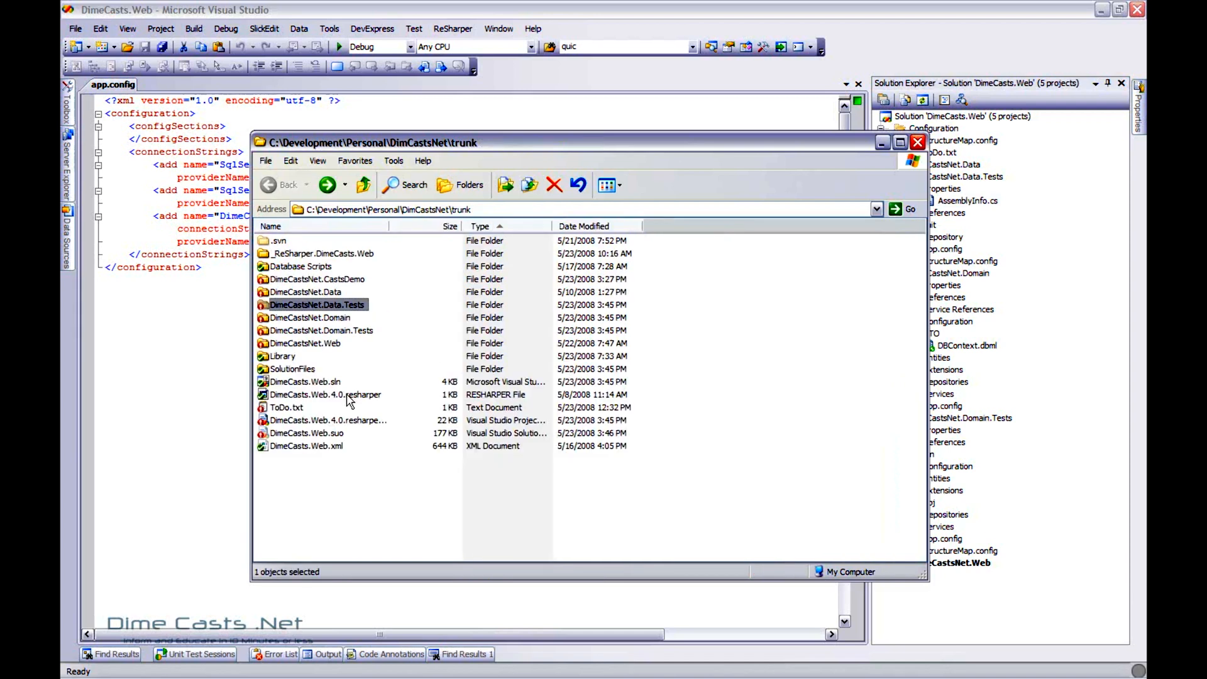
pyautogui.moveTo(308, 368)
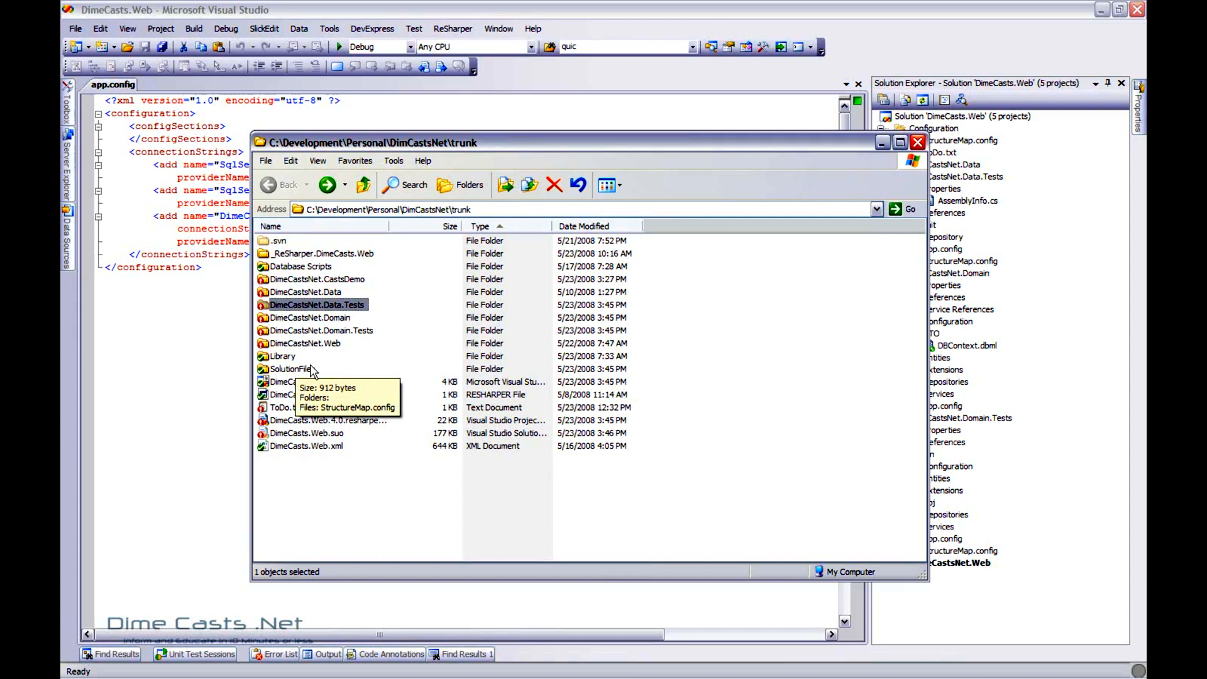
pyautogui.doubleClick(295, 368)
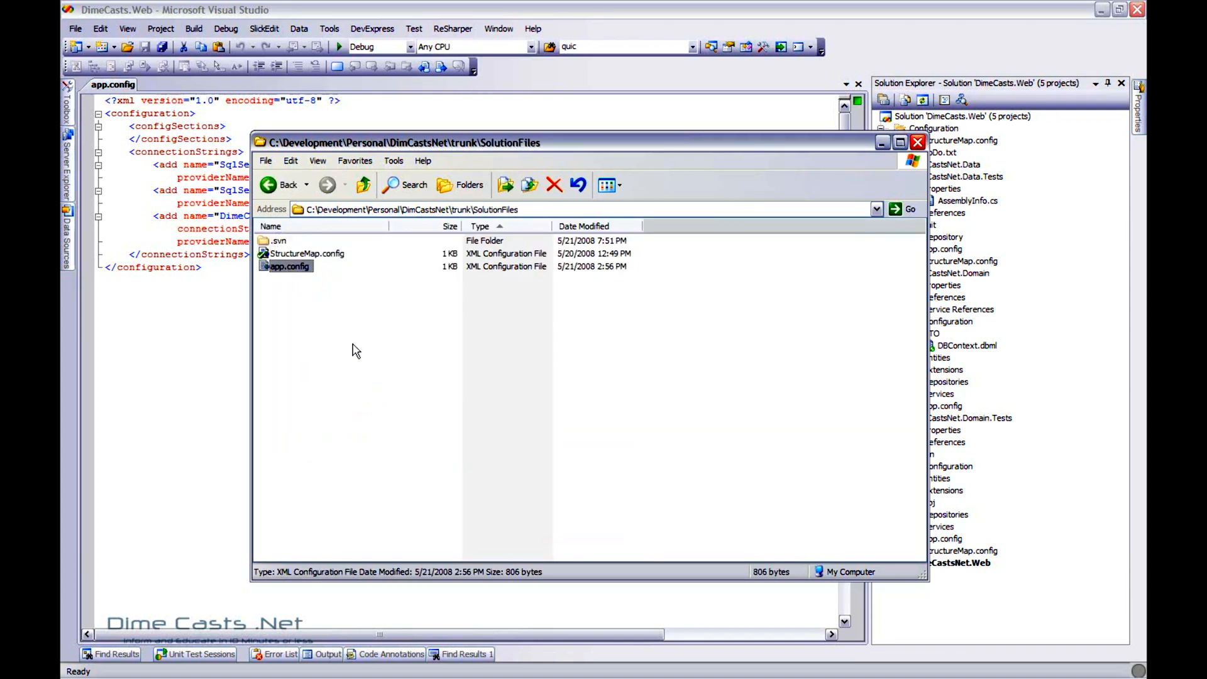
pyautogui.click(305, 253)
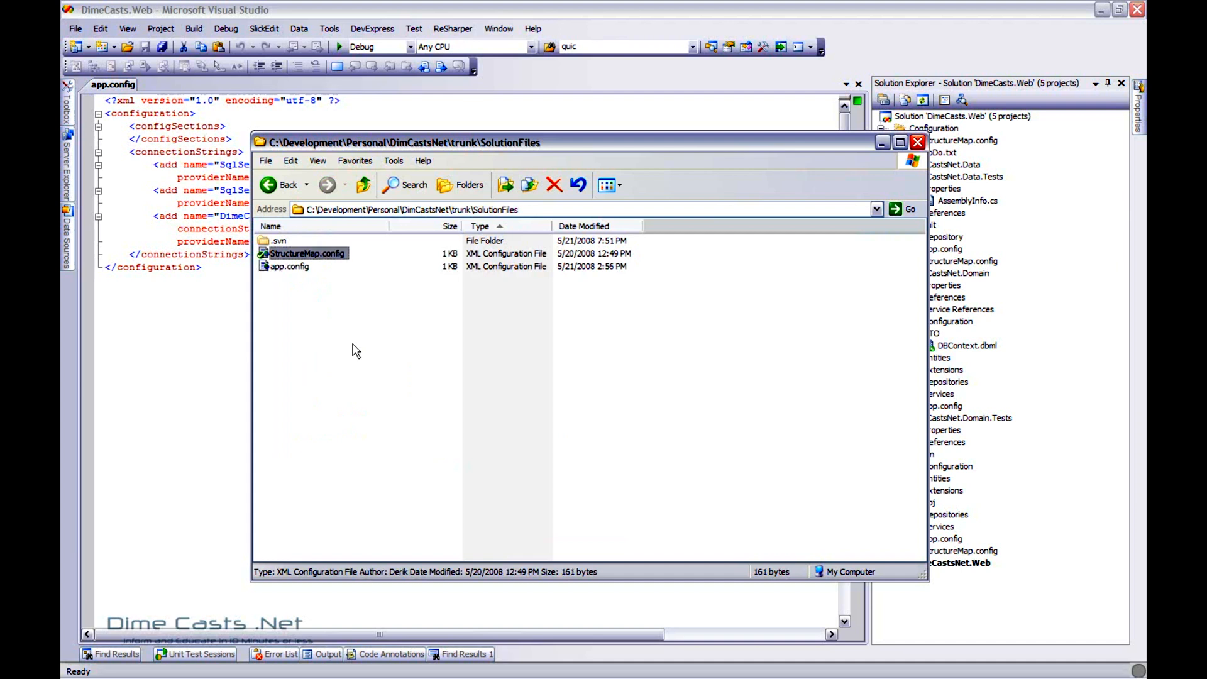
pyautogui.moveTo(306, 253)
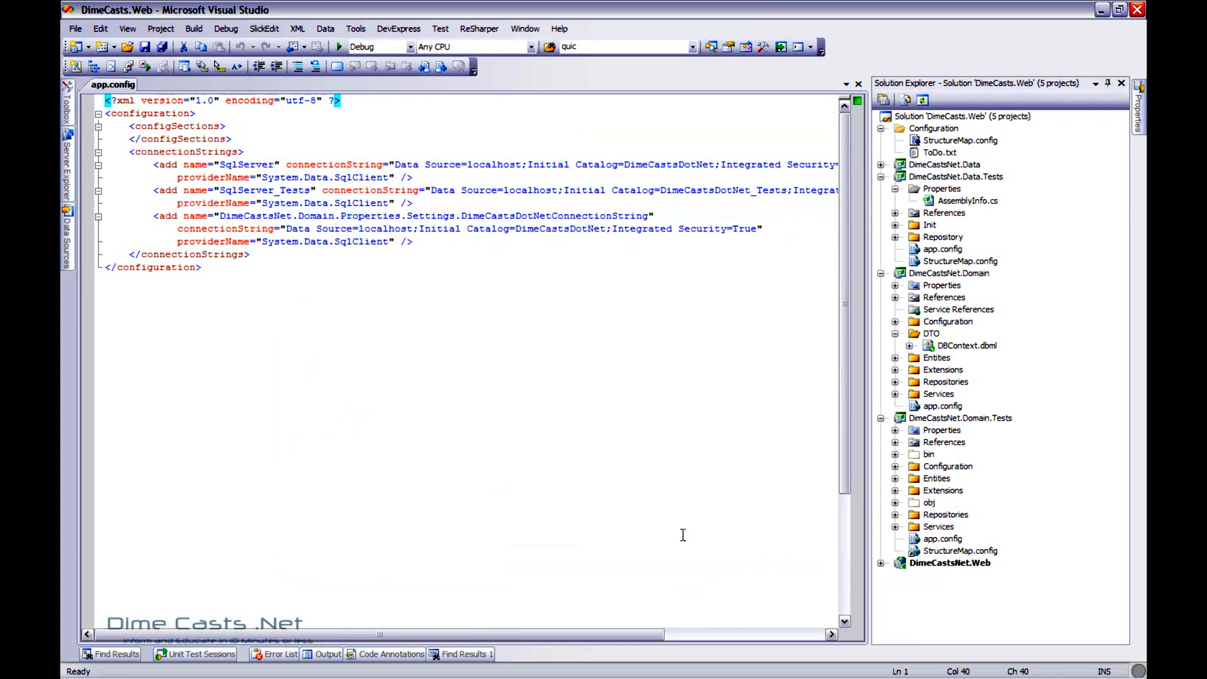
# Step: Add SolutionFiles\app.config as an existing item under the Configuration solution folder
pyautogui.click(932, 128)
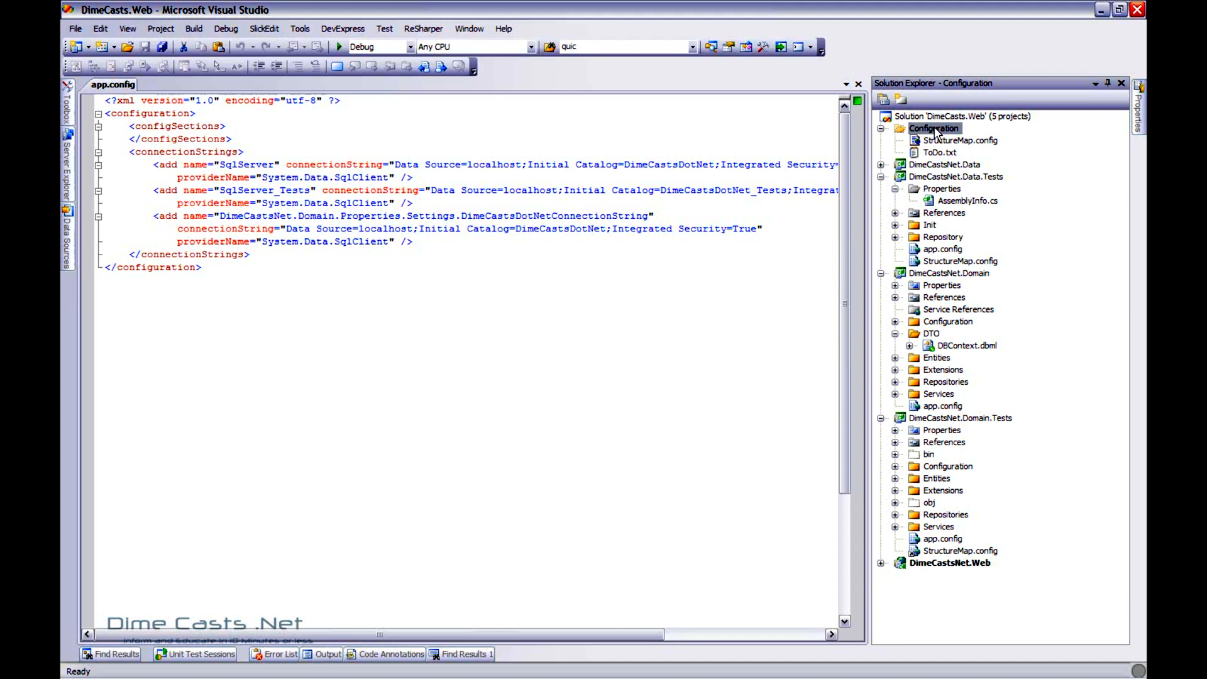
pyautogui.rightClick(933, 129)
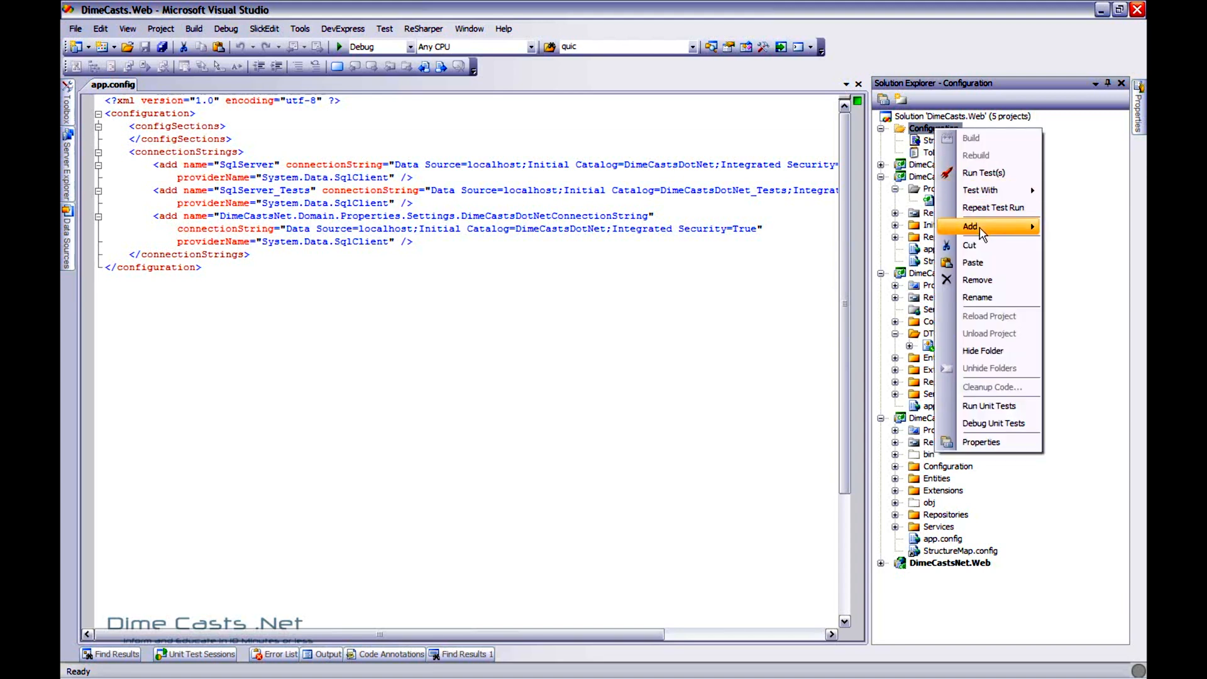
pyautogui.moveTo(969, 226)
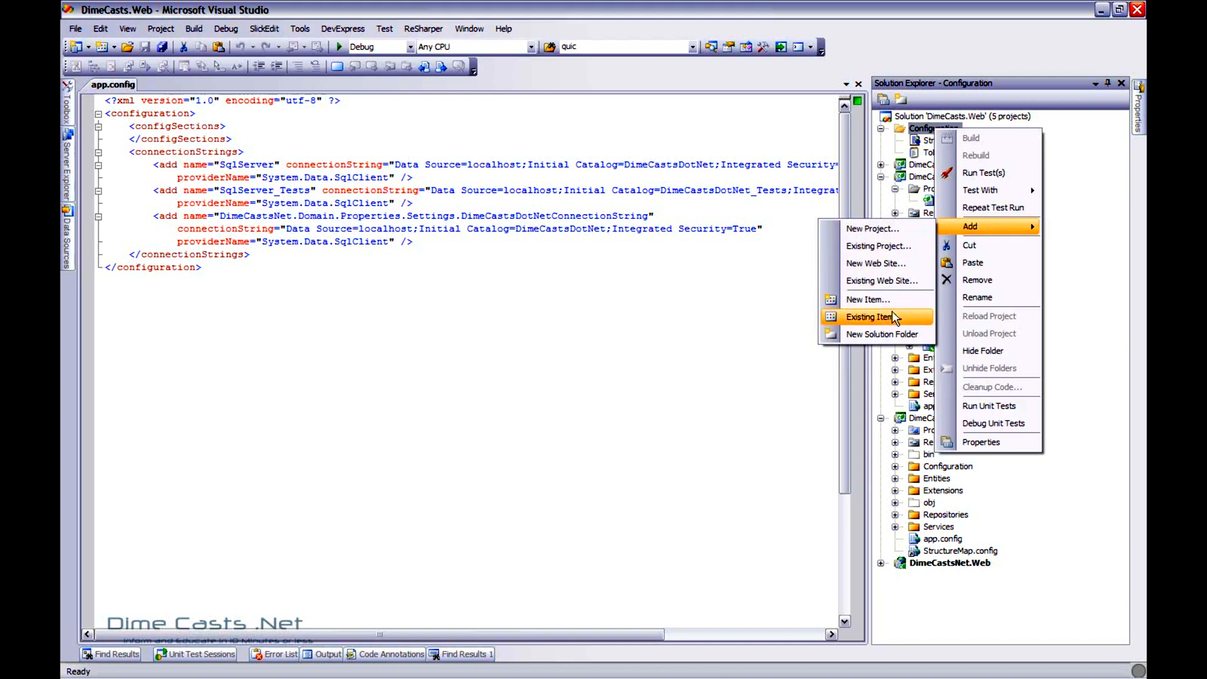
pyautogui.click(866, 317)
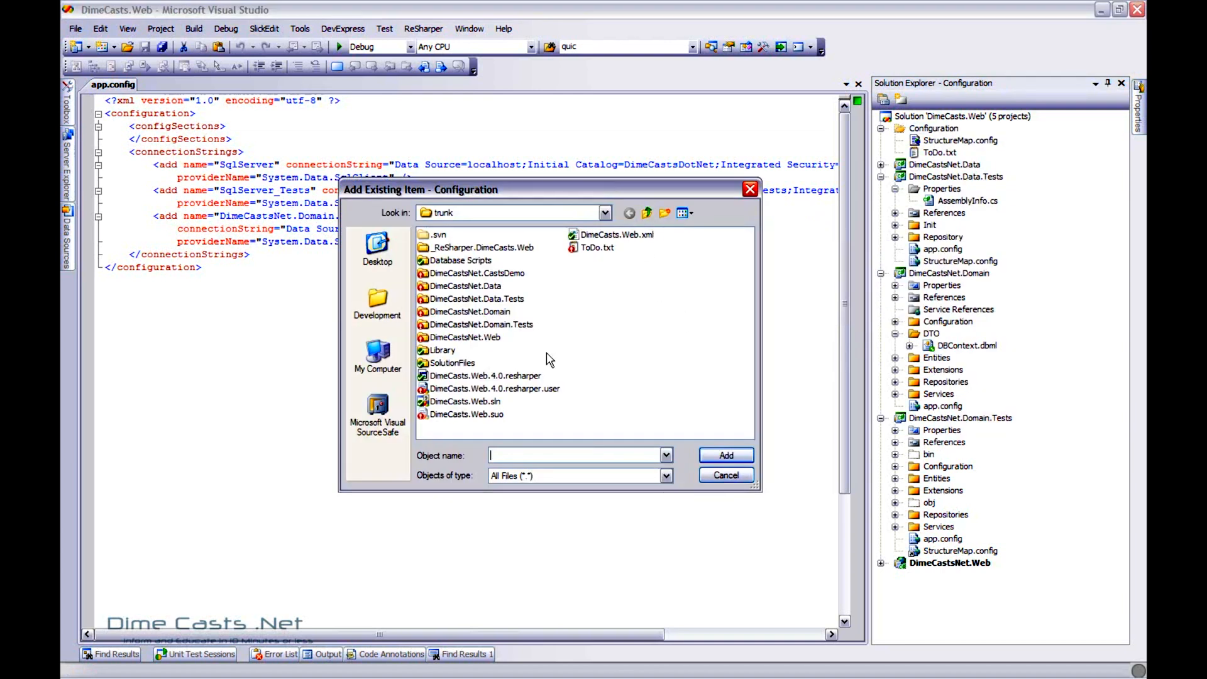
pyautogui.doubleClick(451, 363)
pyautogui.write('app.config')
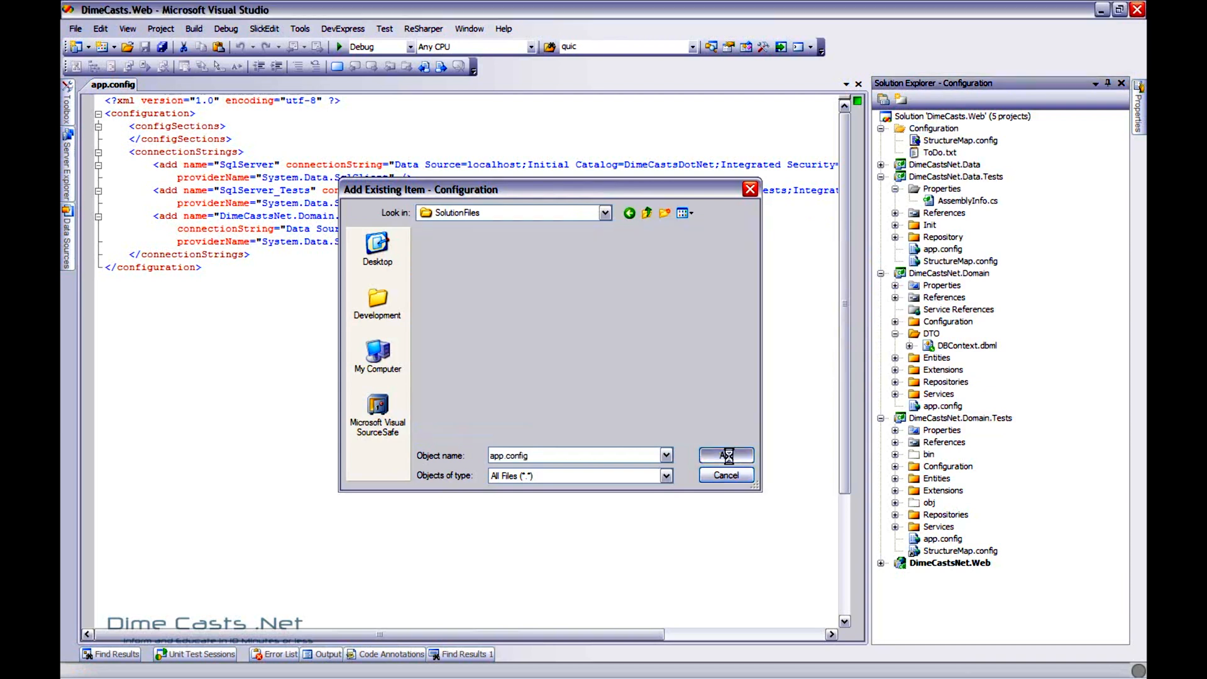
pyautogui.click(726, 455)
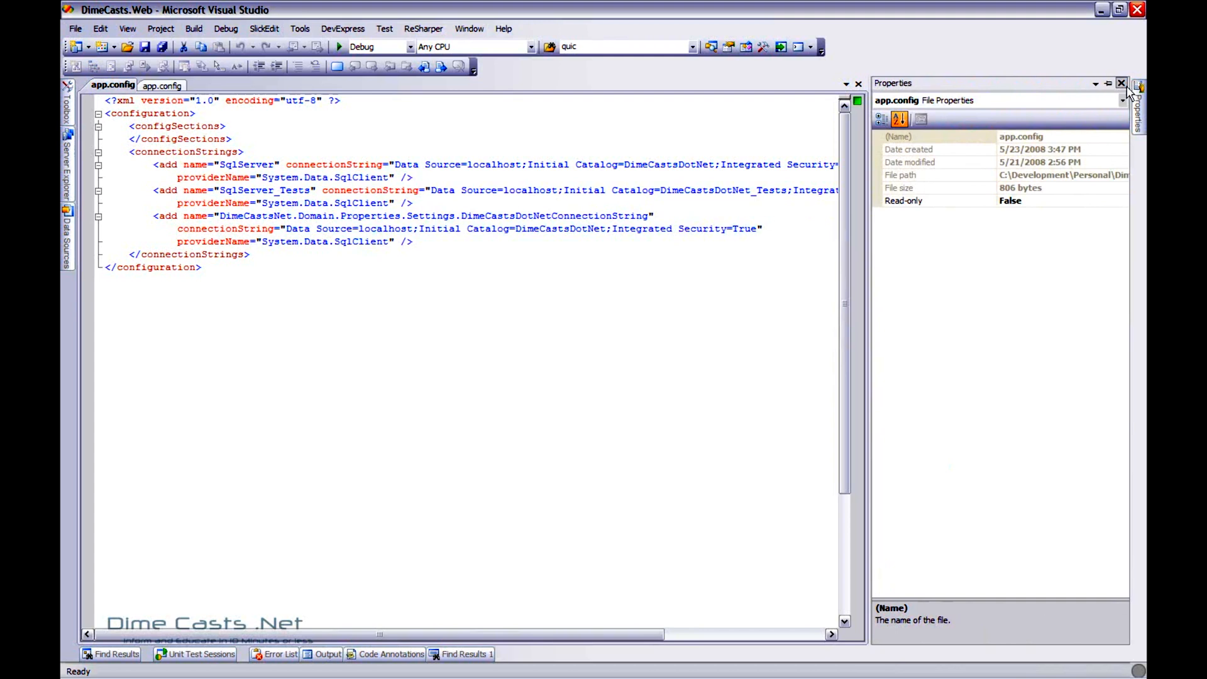
# Step: Close the Properties window and confirm permanently deleting the project's own app.config
pyautogui.click(1123, 84)
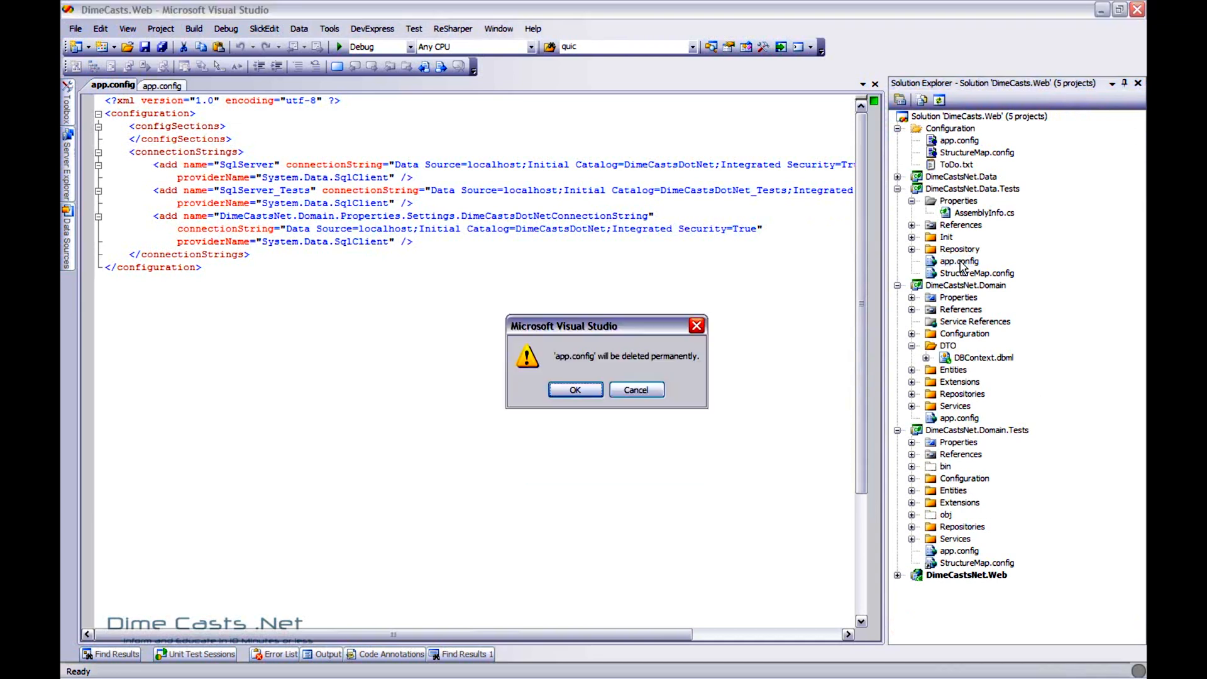
pyautogui.click(575, 389)
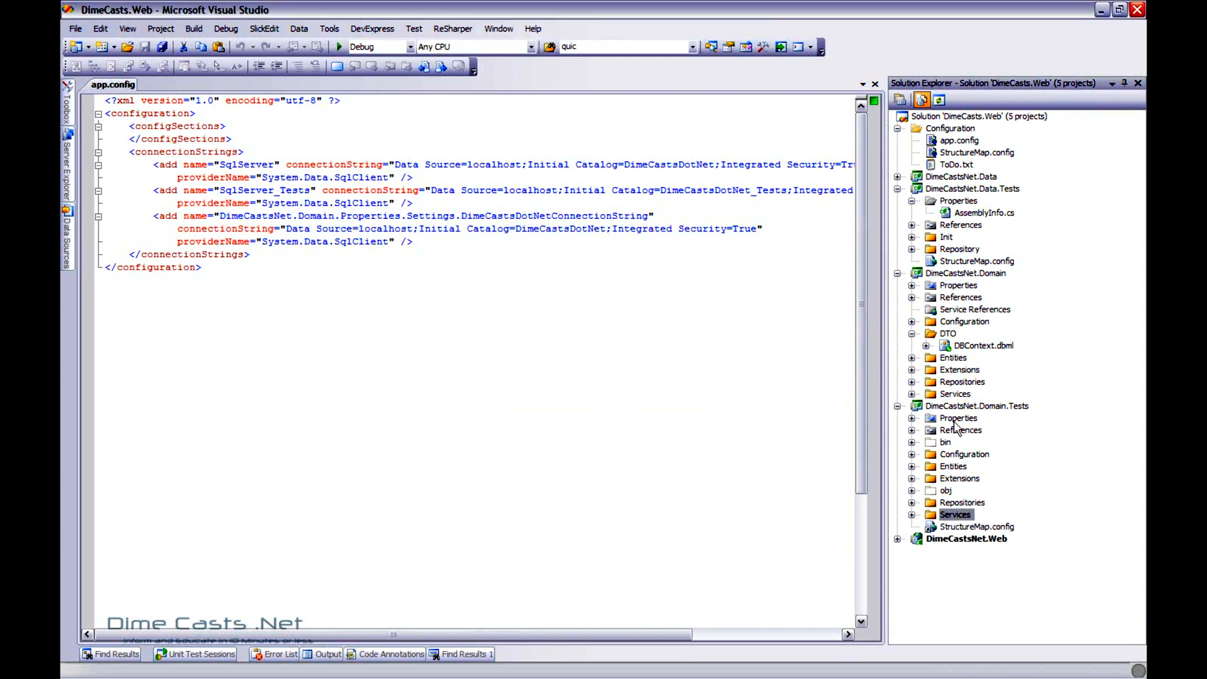
# Step: Add app.config from trunk's SolutionFiles to DimeCastsNet.Data.Tests, with the file filter set to All Files
pyautogui.rightClick(972, 189)
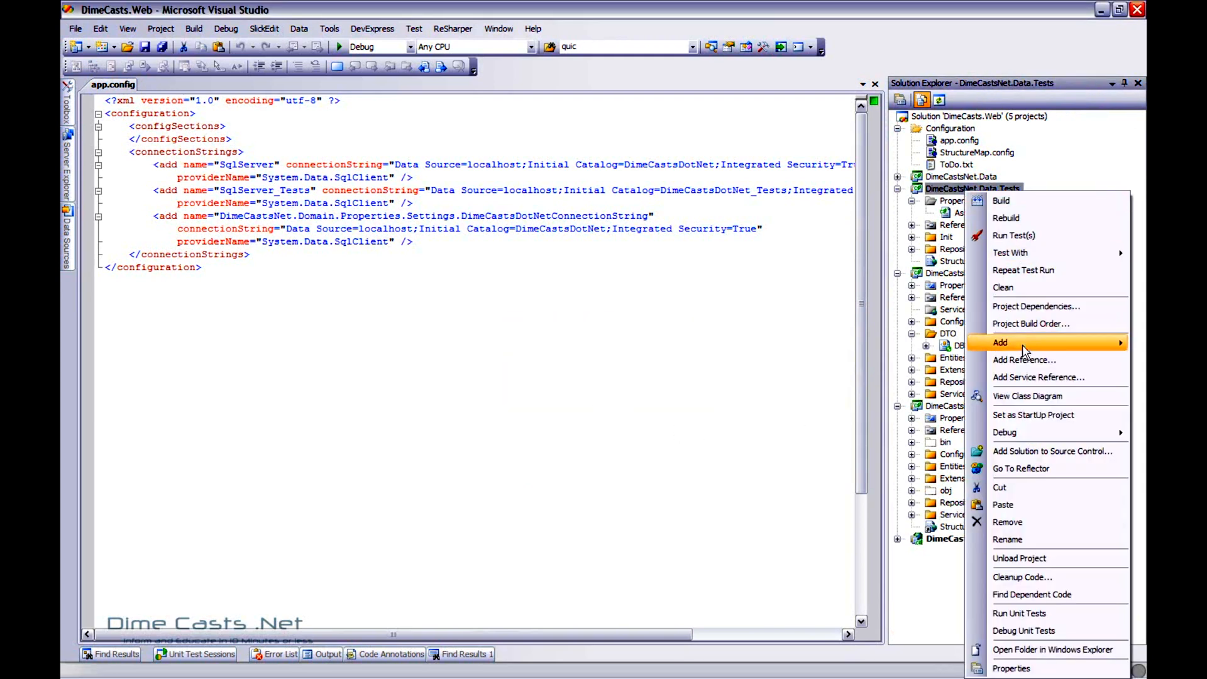
pyautogui.click(999, 341)
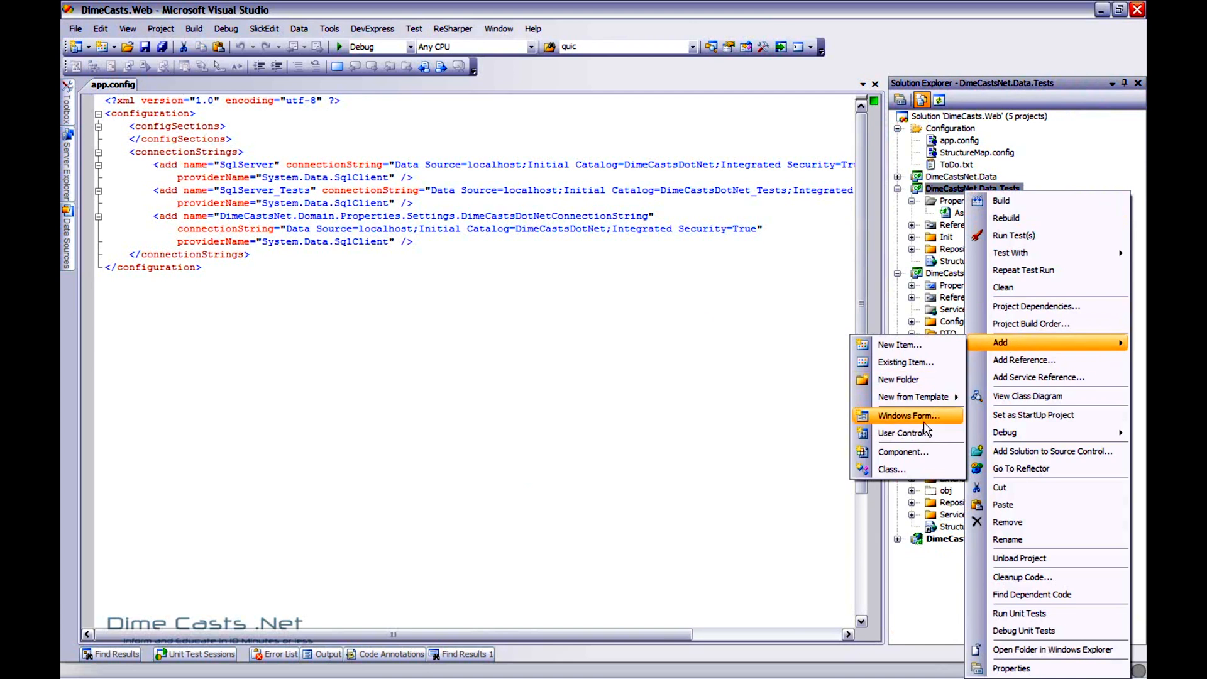
pyautogui.click(905, 362)
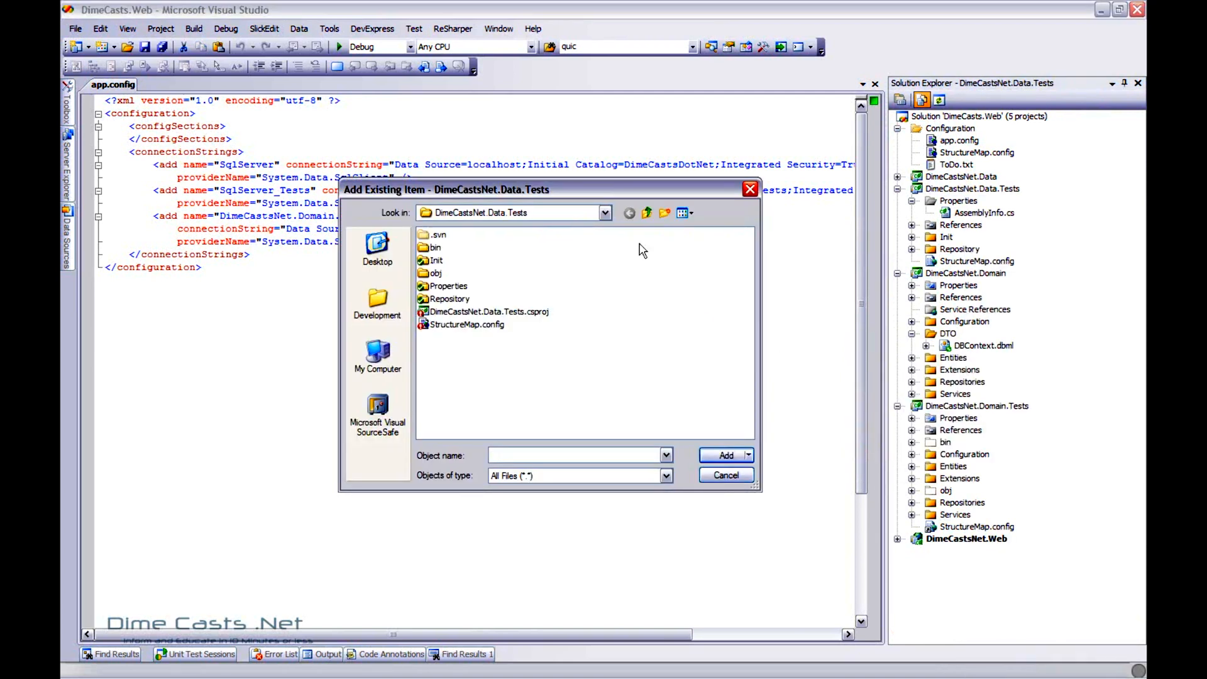
pyautogui.click(646, 212)
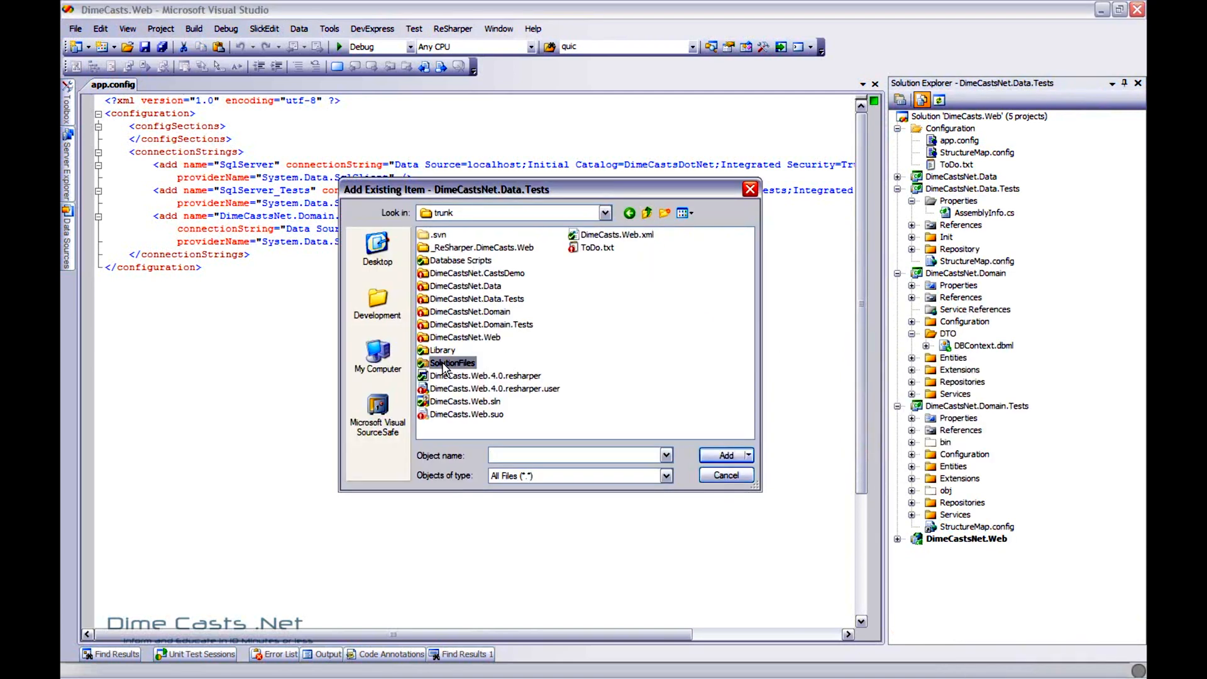
pyautogui.doubleClick(451, 362)
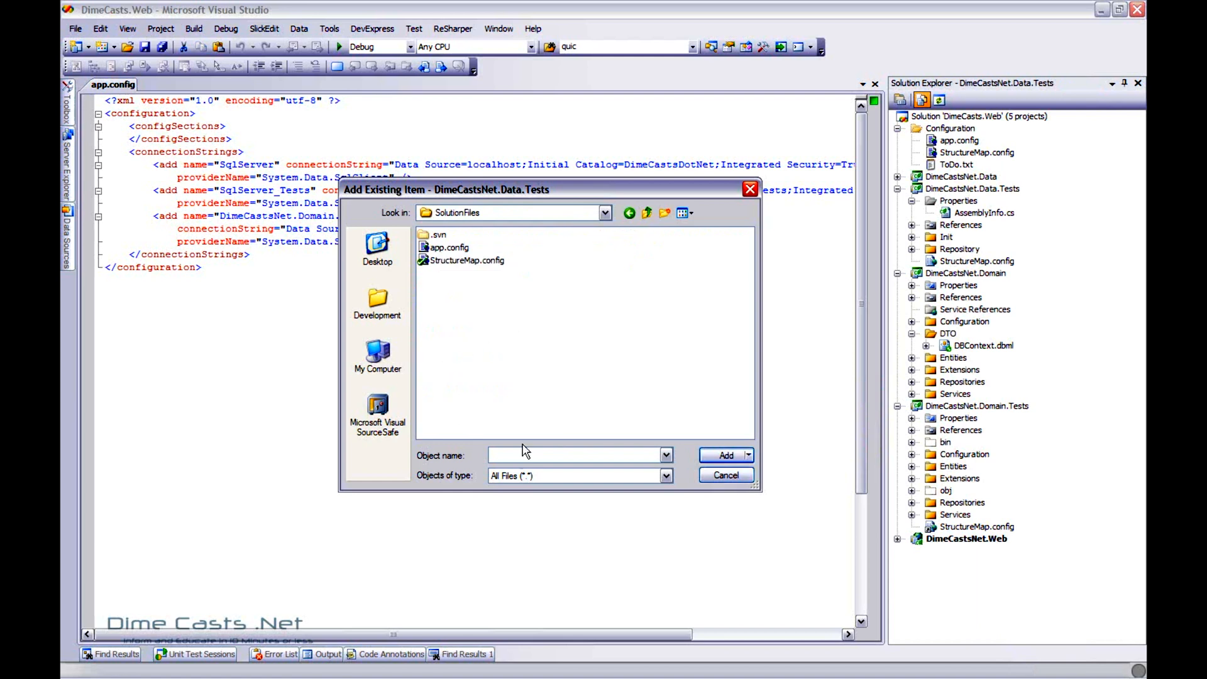
pyautogui.click(665, 475)
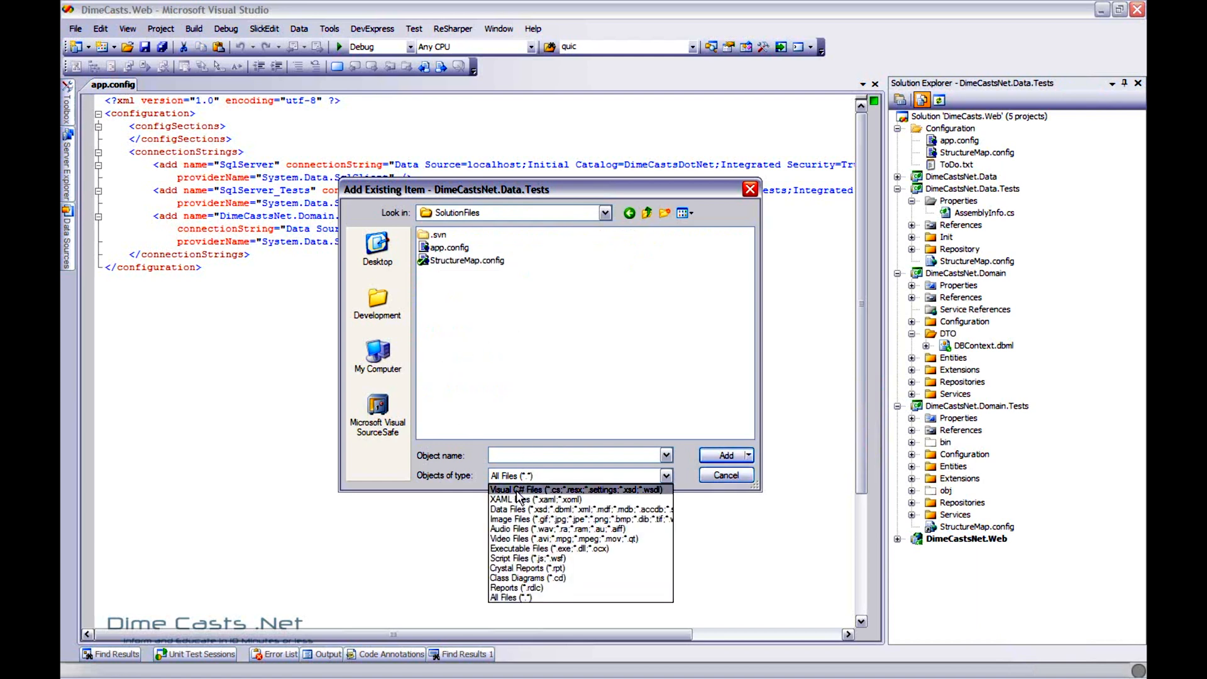
pyautogui.click(540, 488)
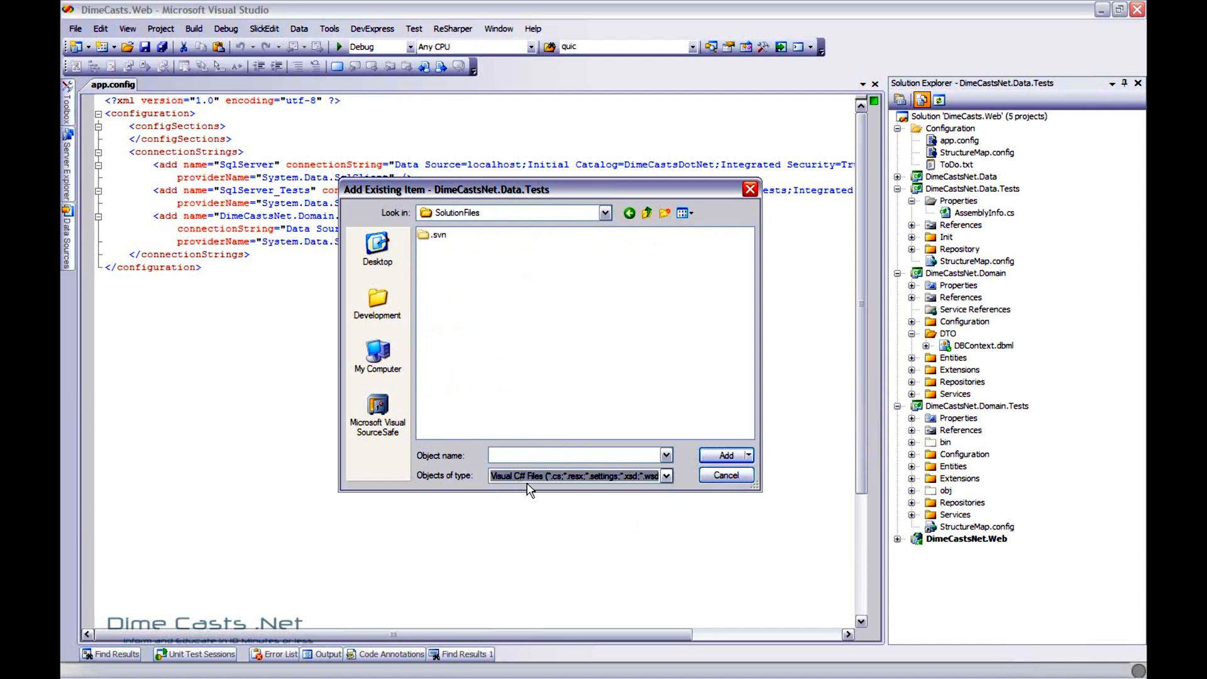
pyautogui.click(666, 475)
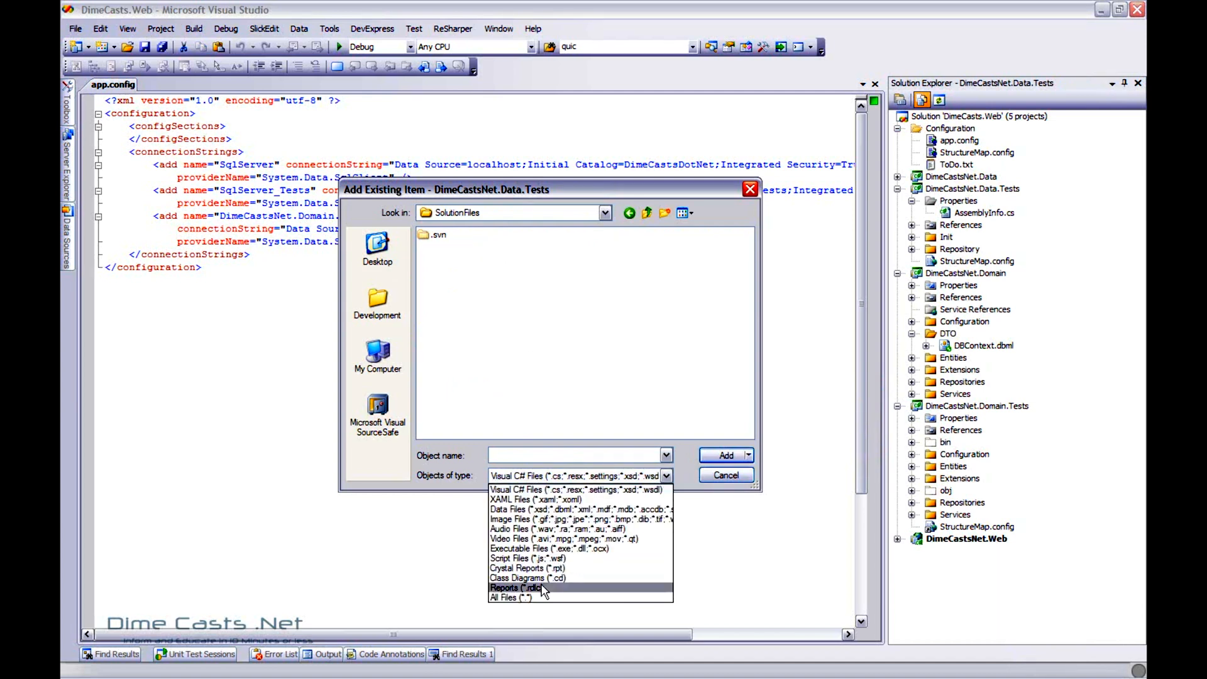
pyautogui.moveTo(542, 599)
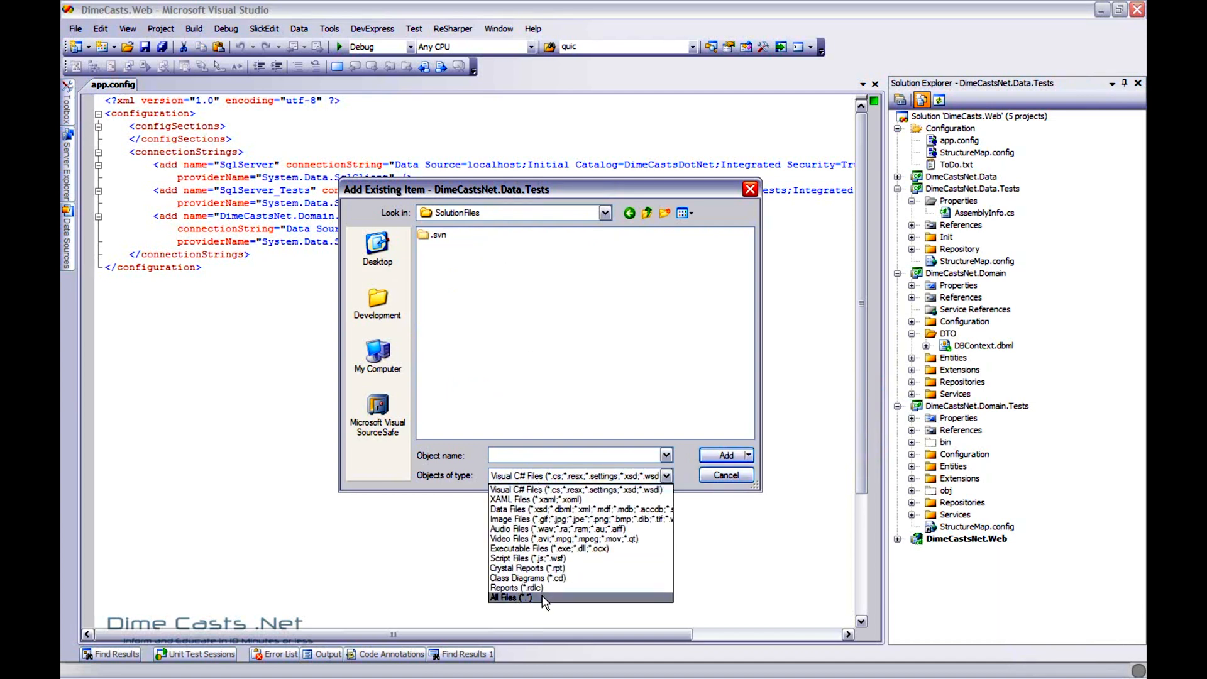
pyautogui.click(507, 596)
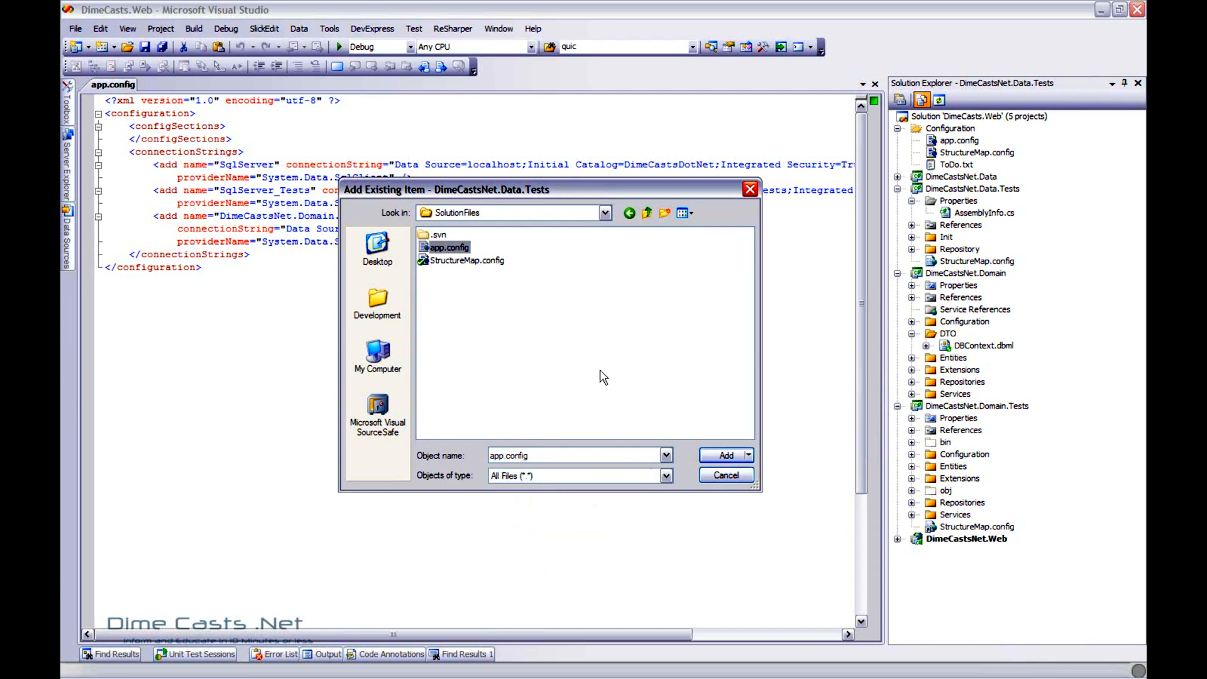
pyautogui.click(726, 455)
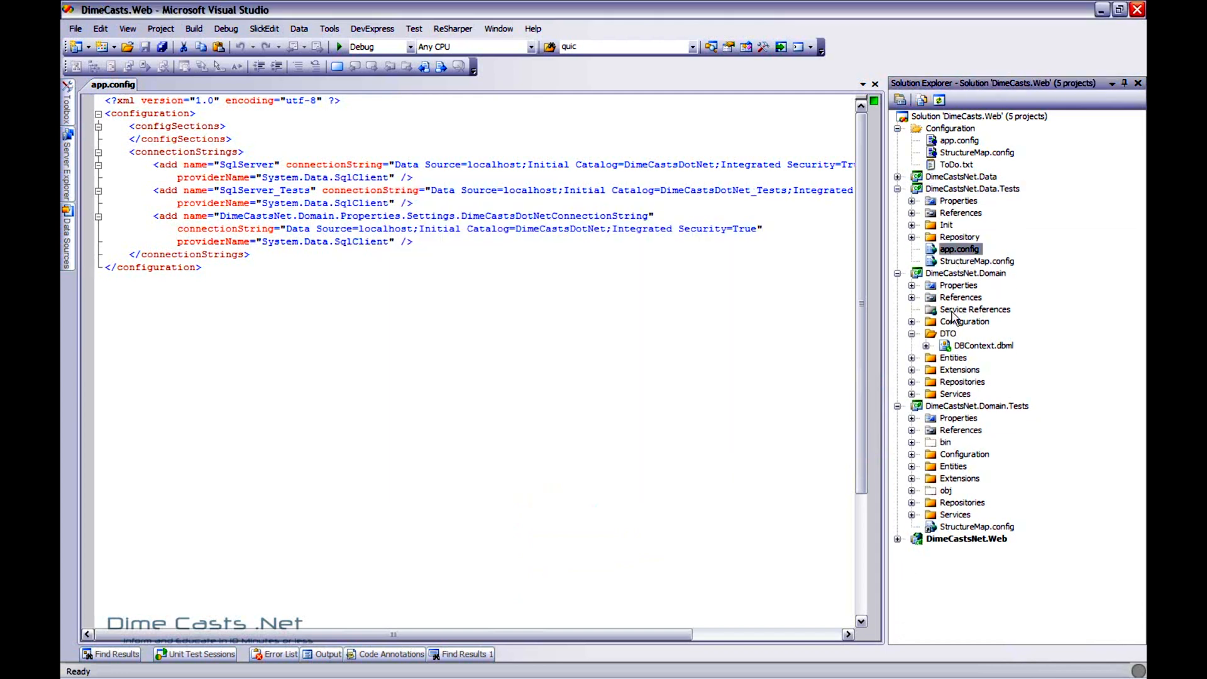
pyautogui.moveTo(965, 309)
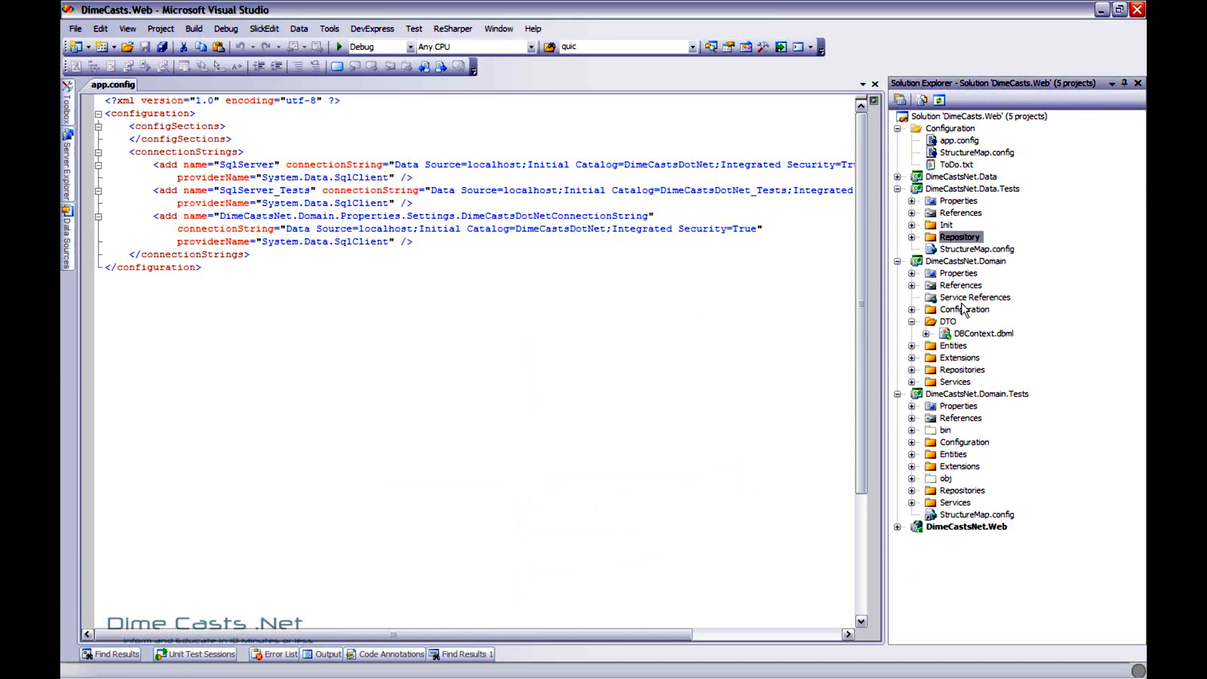
# Step: Pick app.config again for DimeCastsNet.Data.Tests and bring up the Add As Link option
pyautogui.rightClick(973, 188)
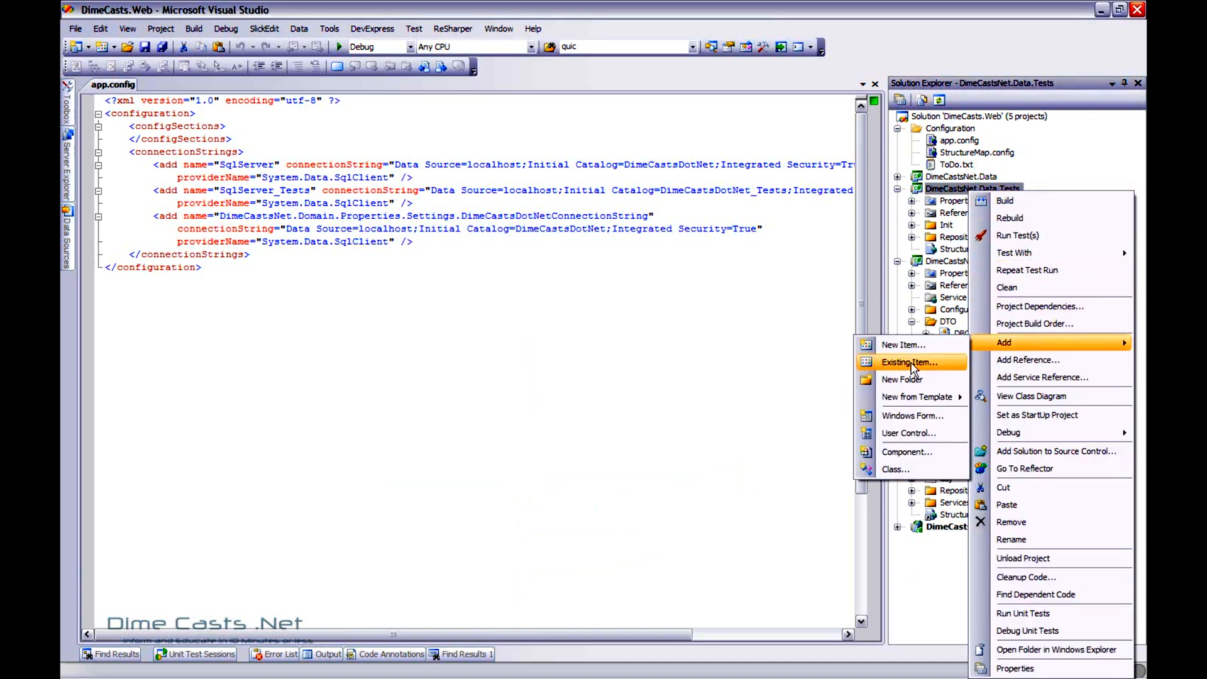
pyautogui.click(909, 362)
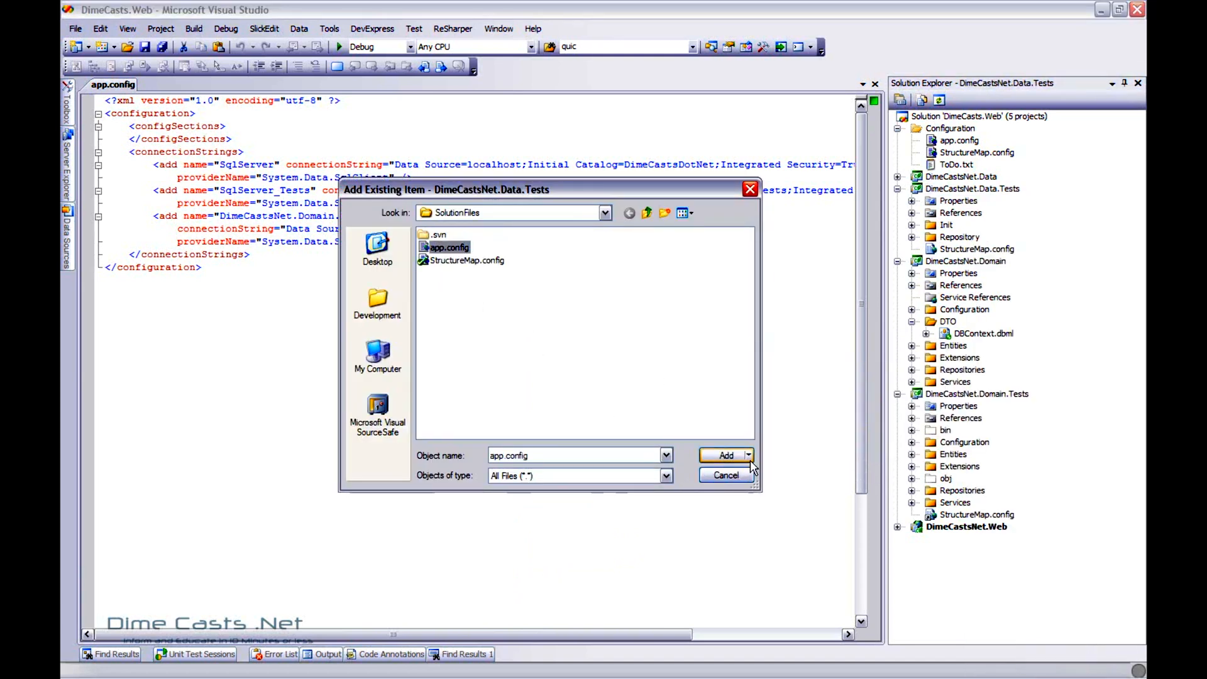
pyautogui.moveTo(747, 459)
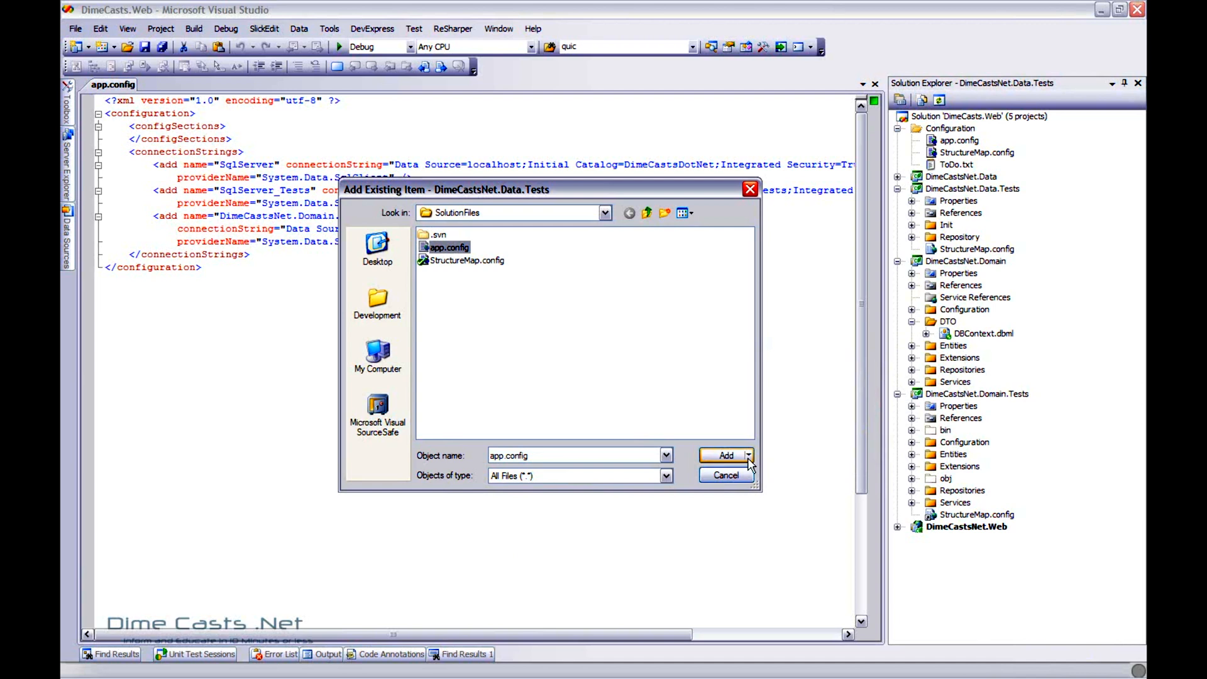
pyautogui.click(748, 455)
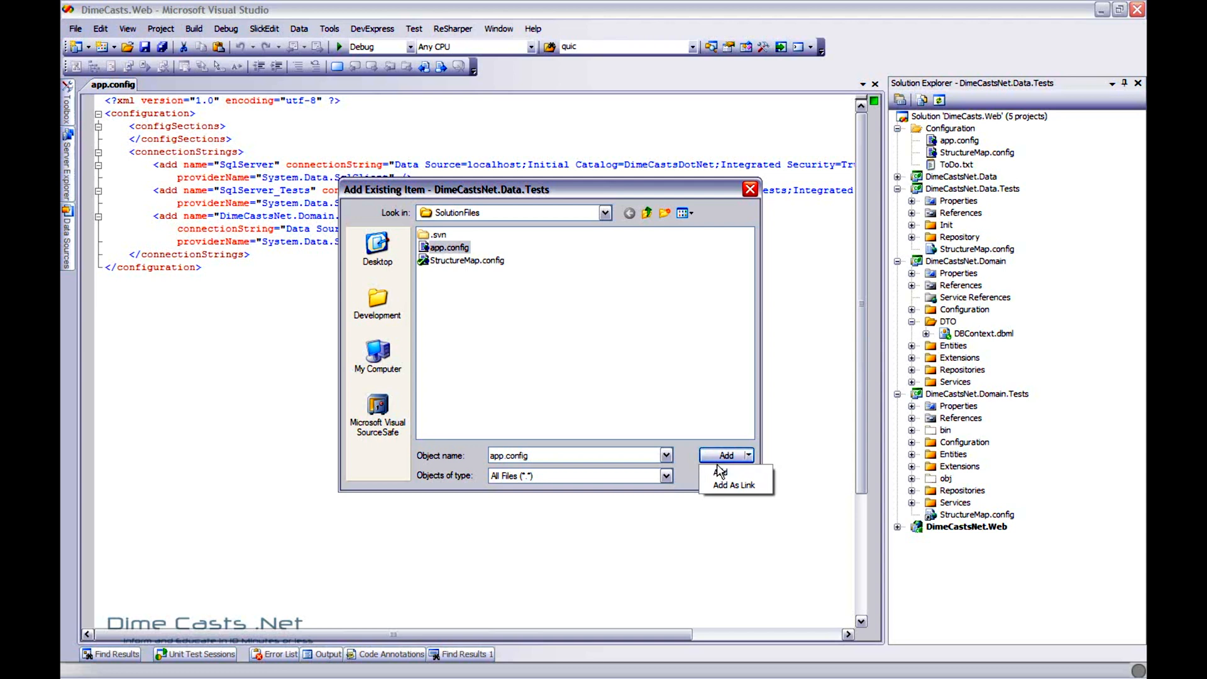
pyautogui.moveTo(750, 487)
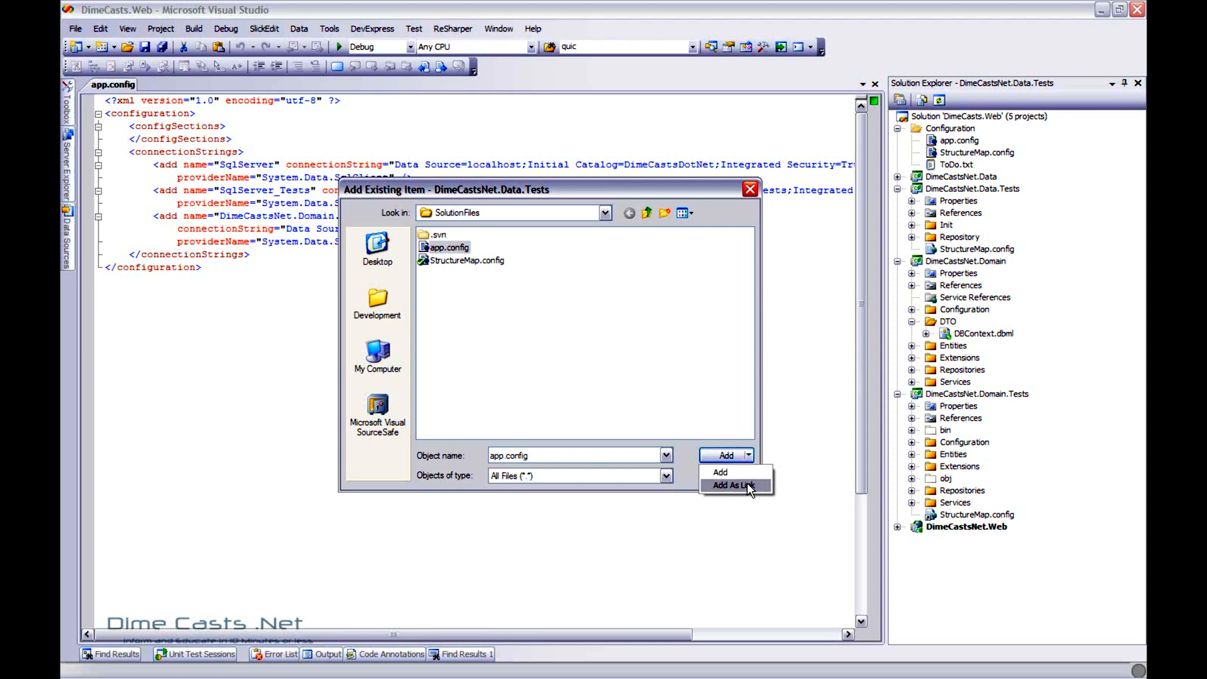
pyautogui.moveTo(747, 485)
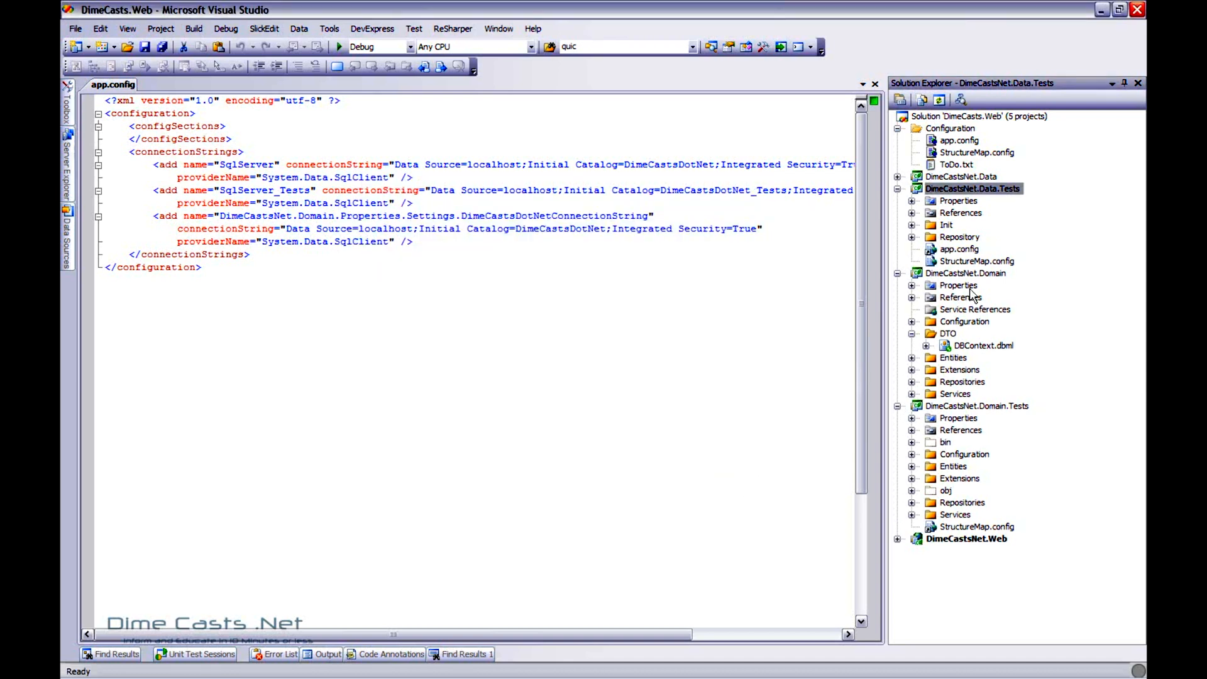
# Step: Link SolutionFiles\app.config into DimeCastsNet.Domain using Add As Link
pyautogui.click(959, 249)
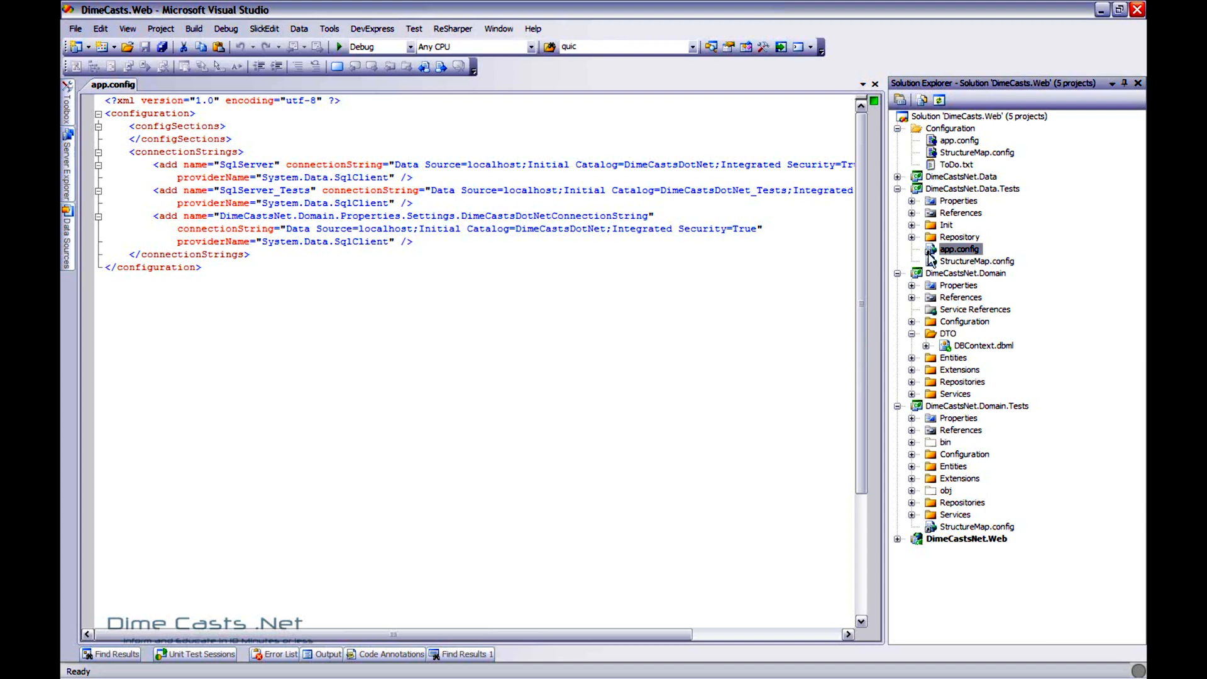
pyautogui.moveTo(927, 261)
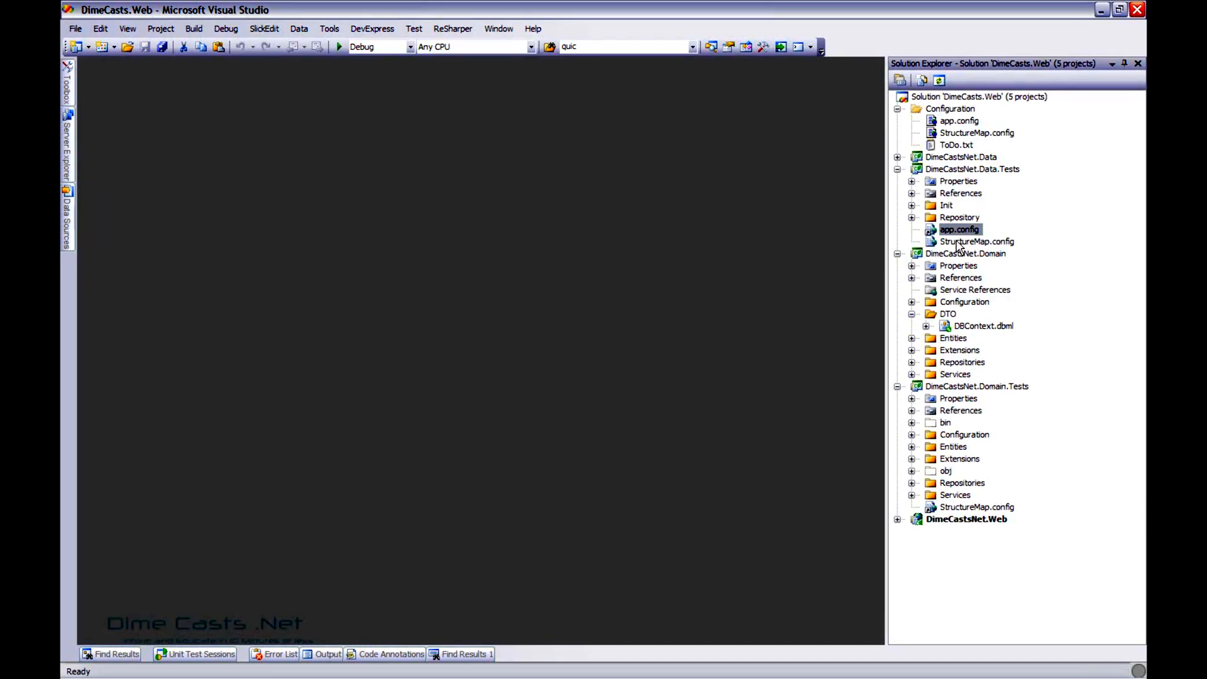
pyautogui.click(965, 253)
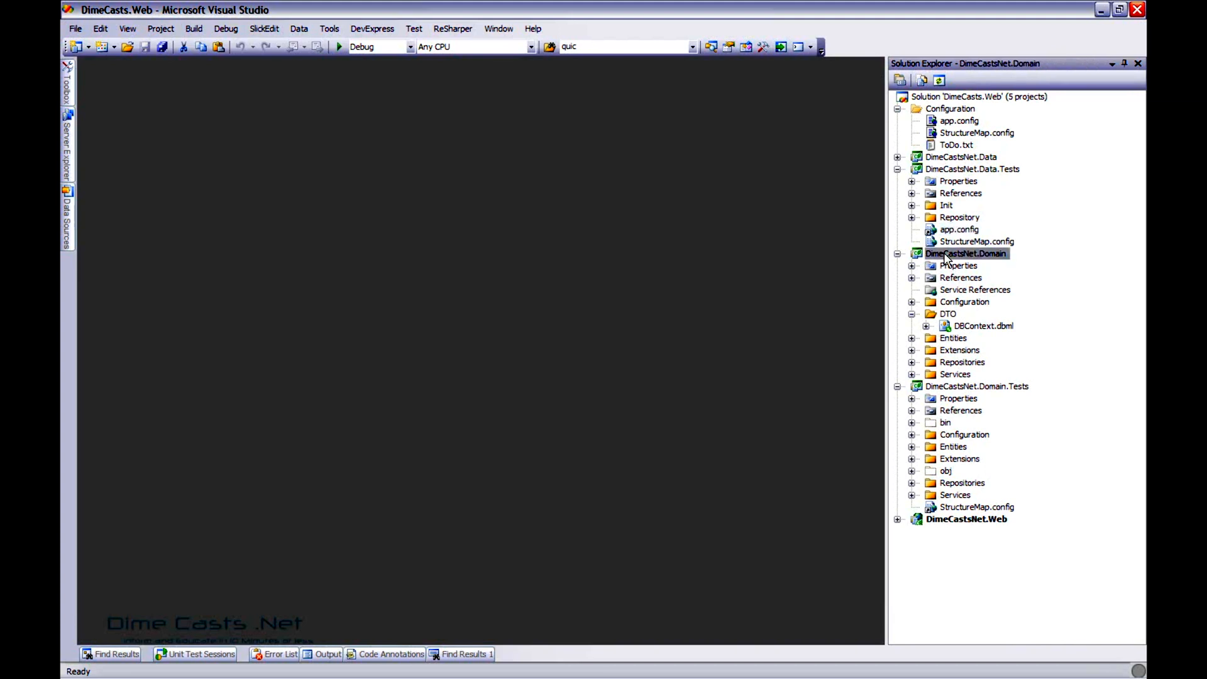
pyautogui.rightClick(965, 254)
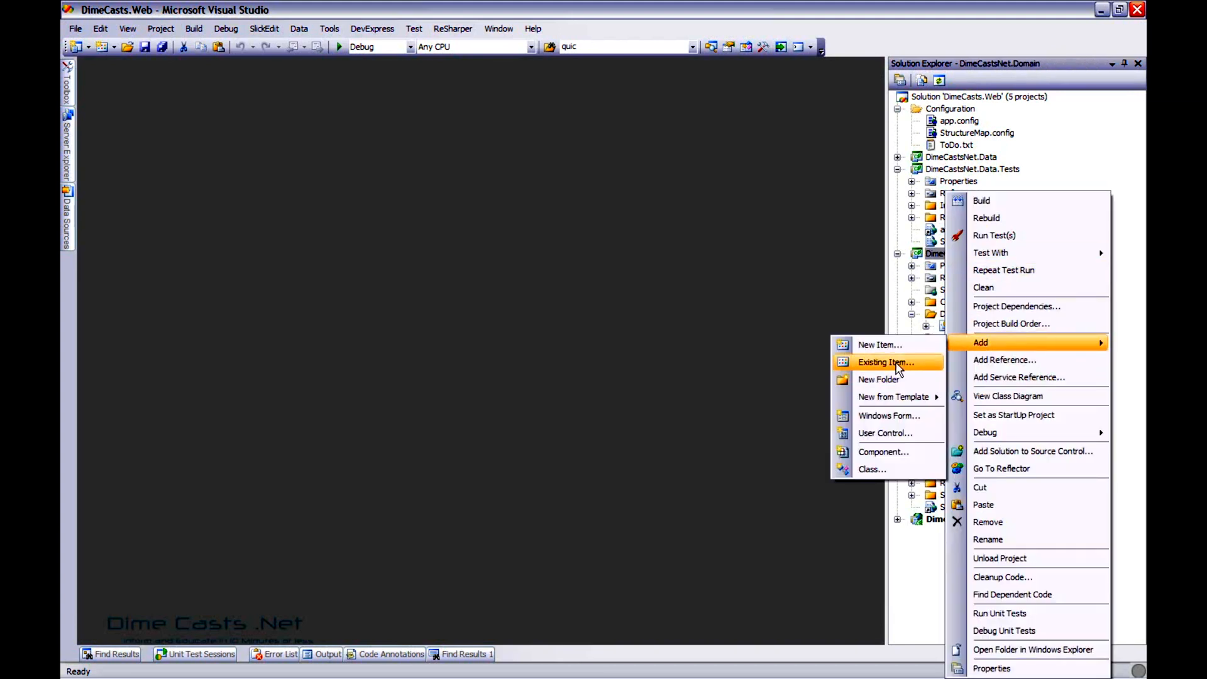
pyautogui.click(885, 362)
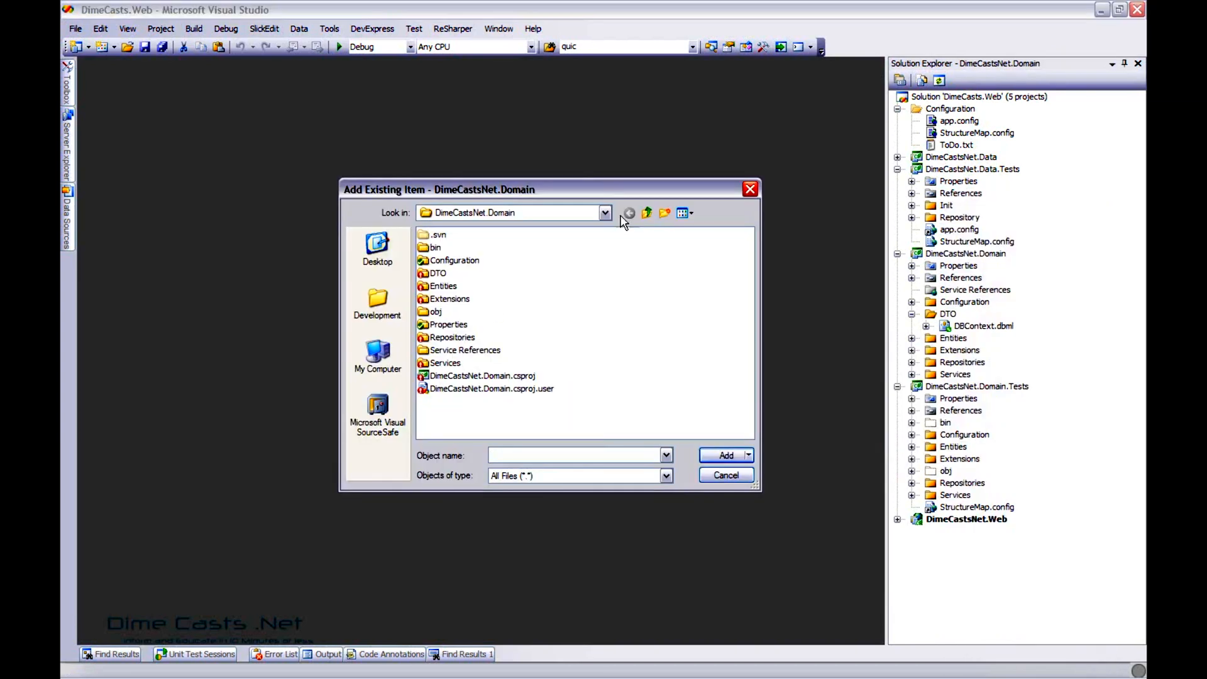
pyautogui.click(647, 213)
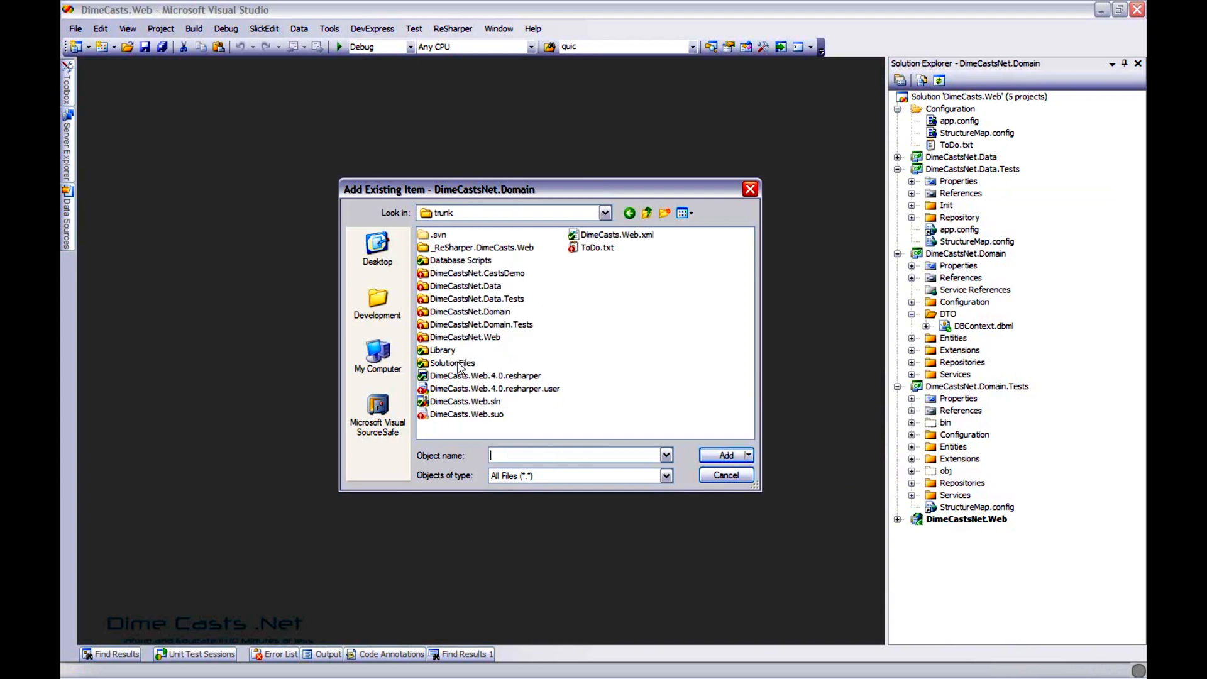
pyautogui.doubleClick(452, 363)
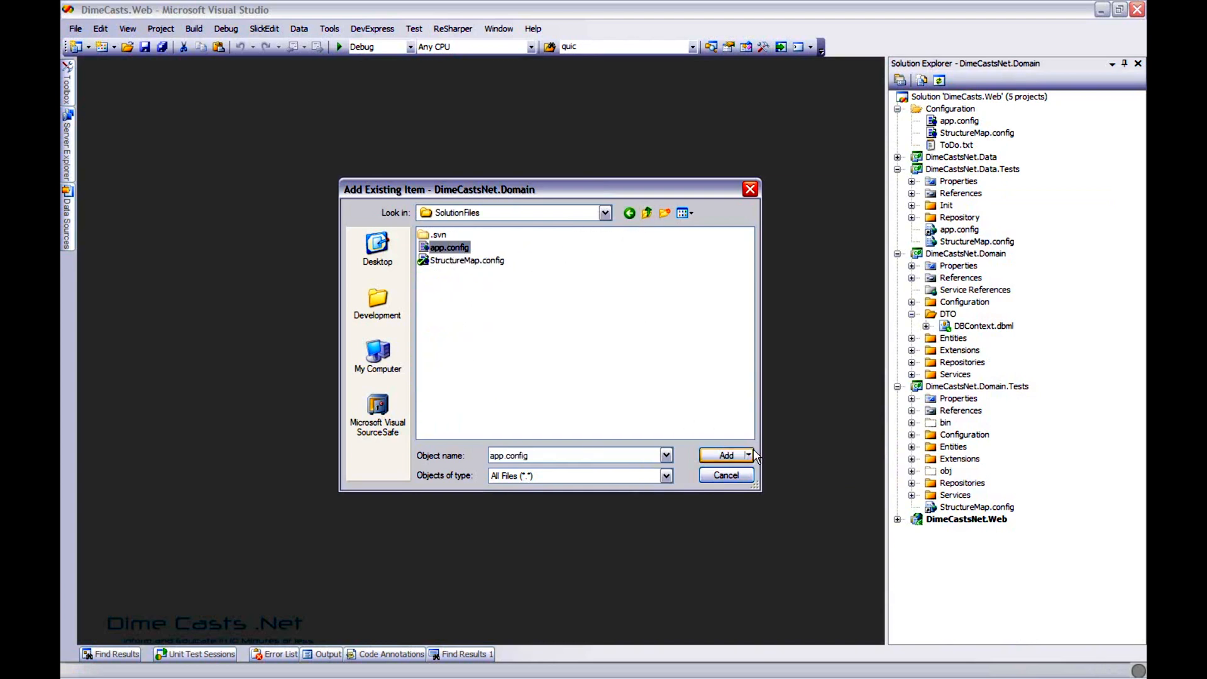
pyautogui.click(725, 455)
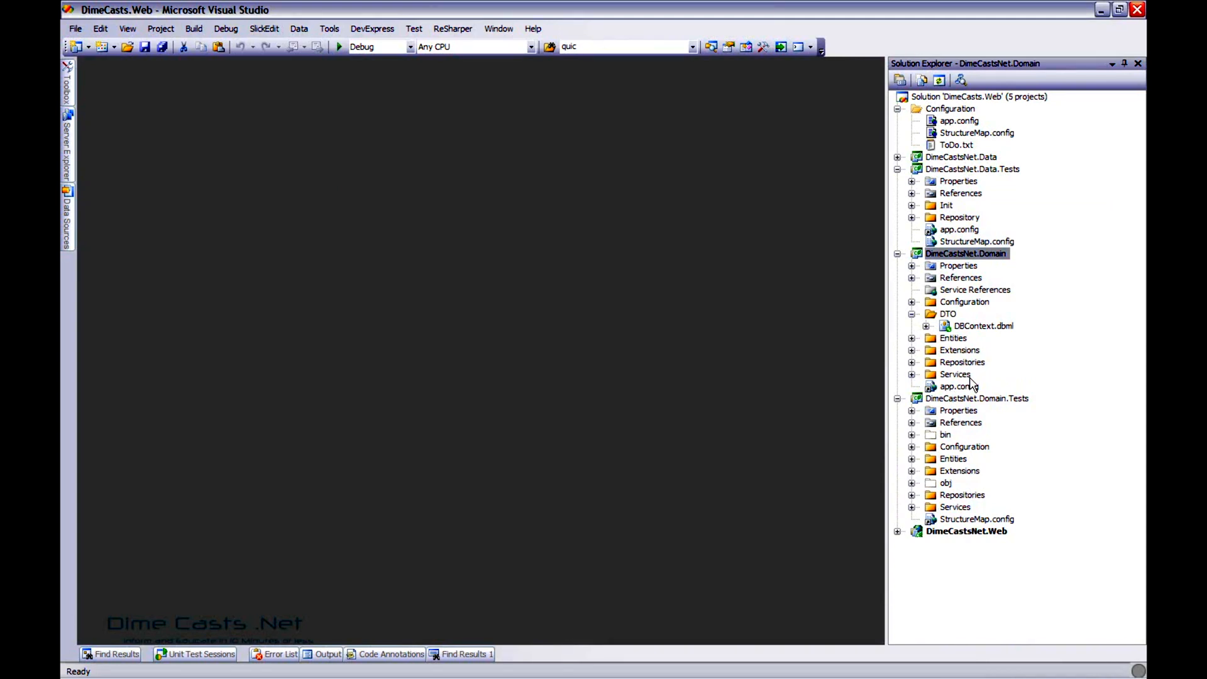
# Step: Open Domain's linked app.config, dismiss the already-open warning and ignore the ReSharper exception
pyautogui.doubleClick(959, 386)
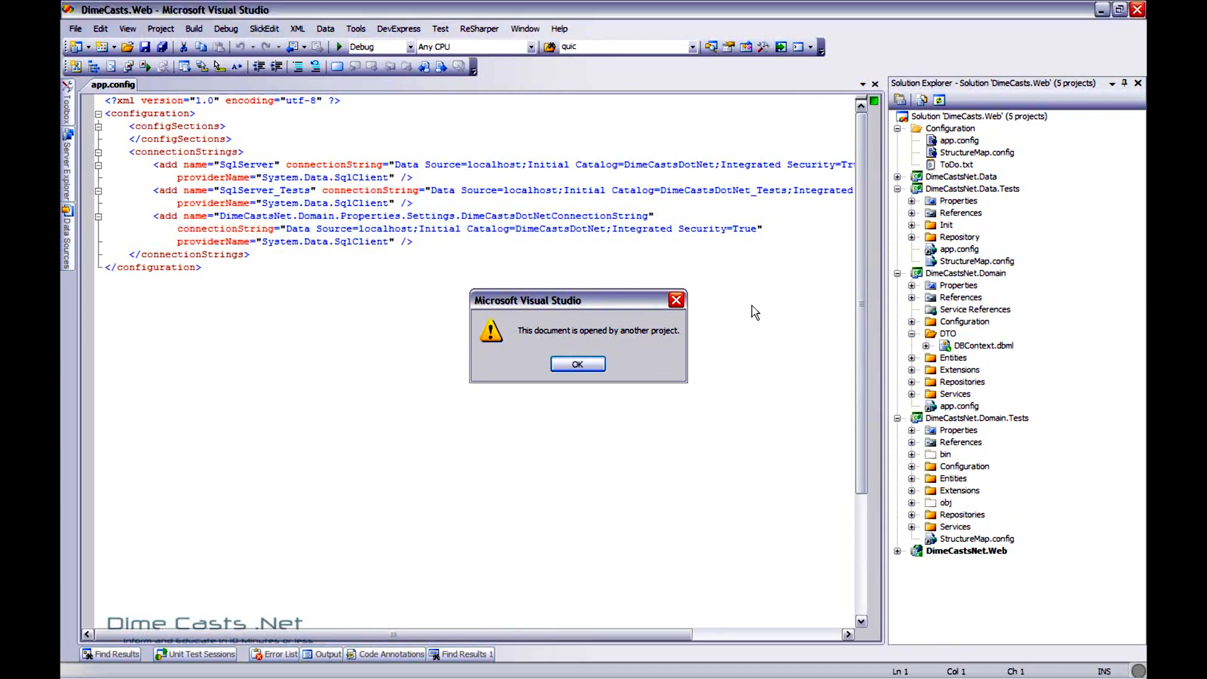
pyautogui.click(577, 364)
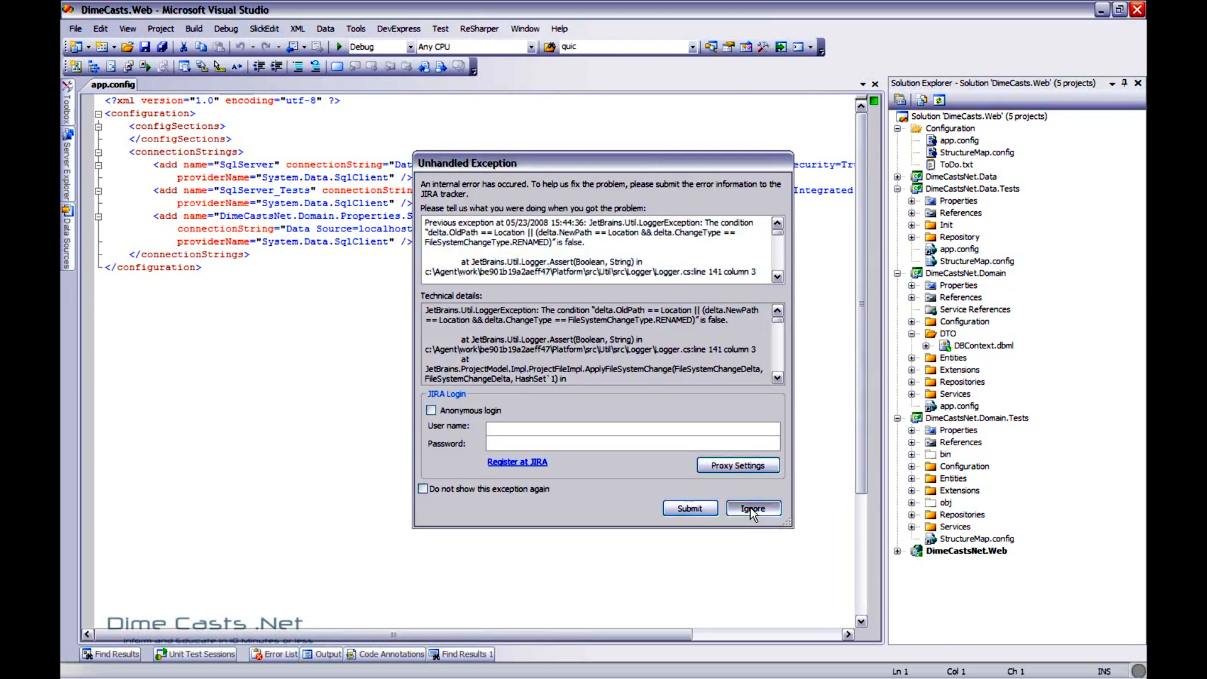
pyautogui.click(752, 507)
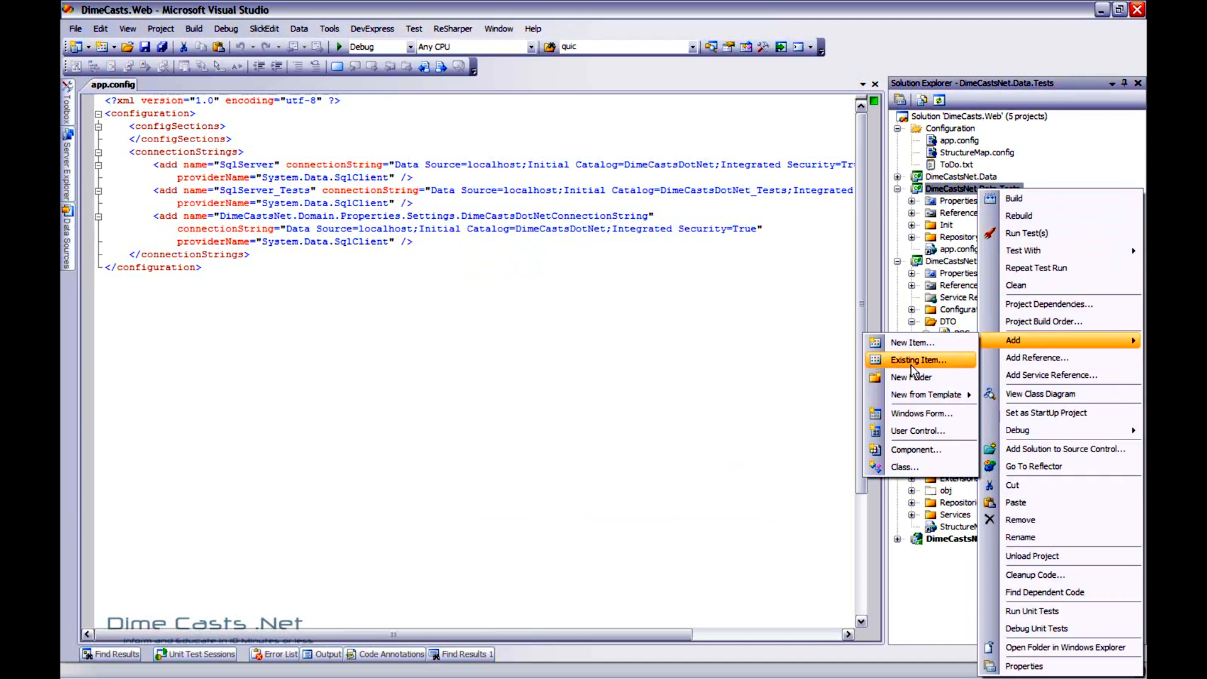
# Step: Add SolutionFiles\StructureMap.config to DimeCastsNet.Data.Tests as a link
pyautogui.click(918, 360)
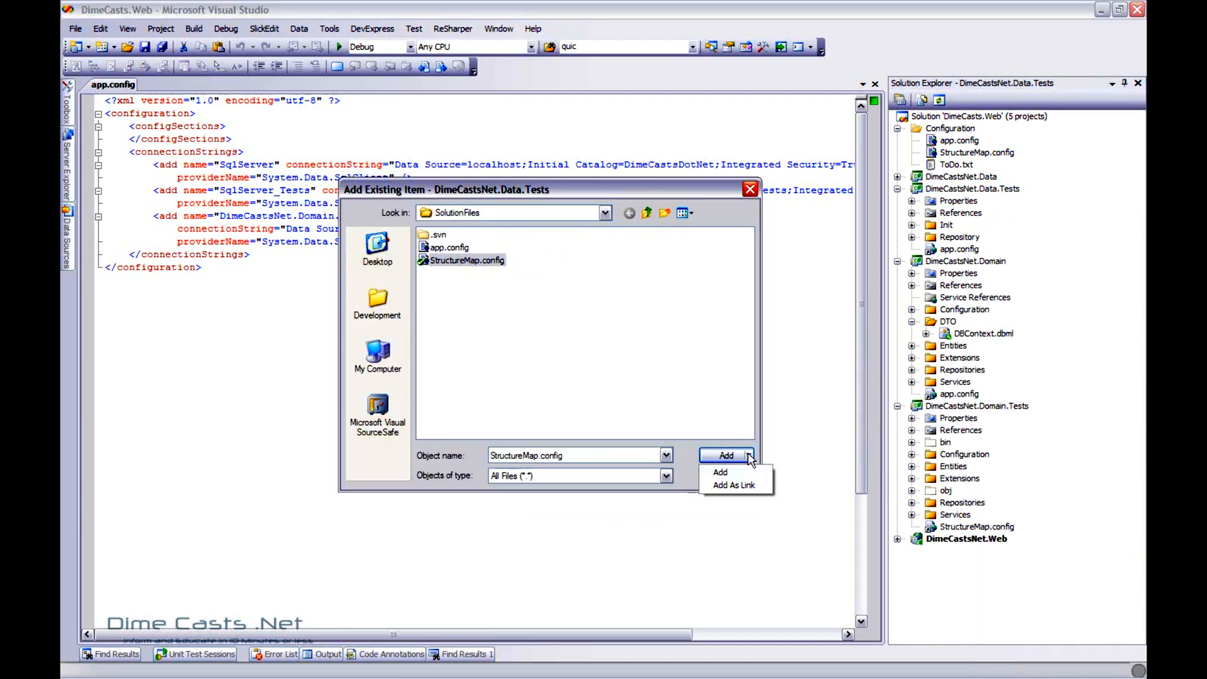
pyautogui.click(720, 472)
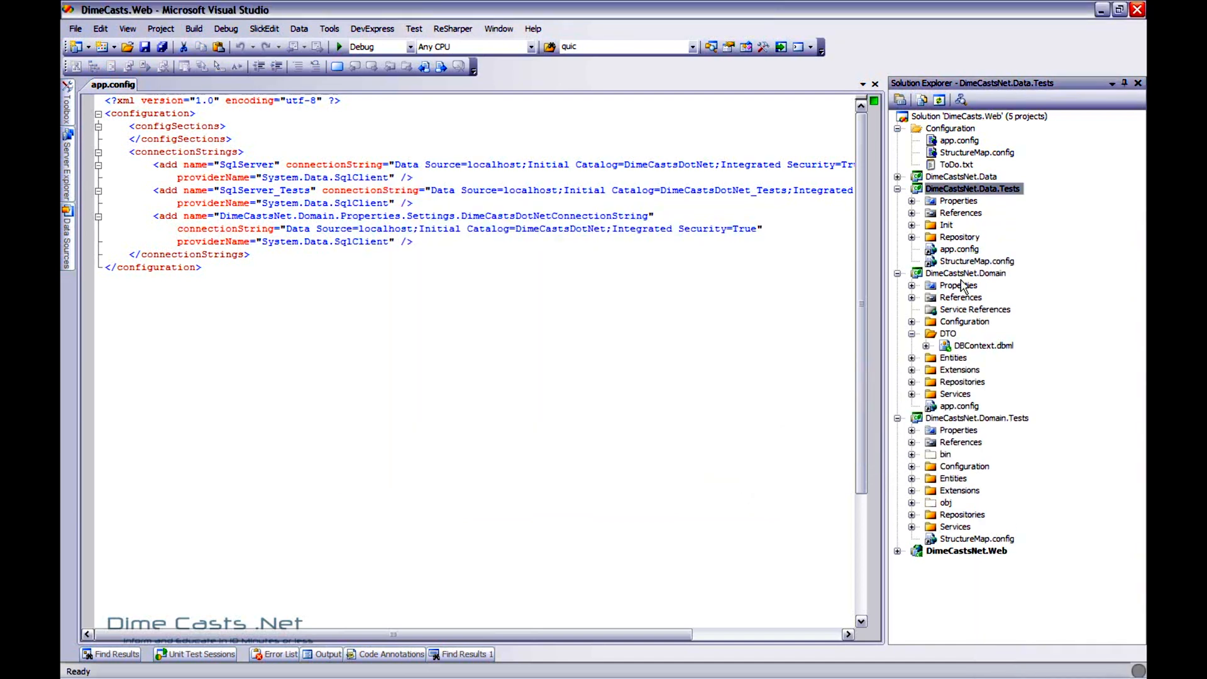
pyautogui.moveTo(966, 285)
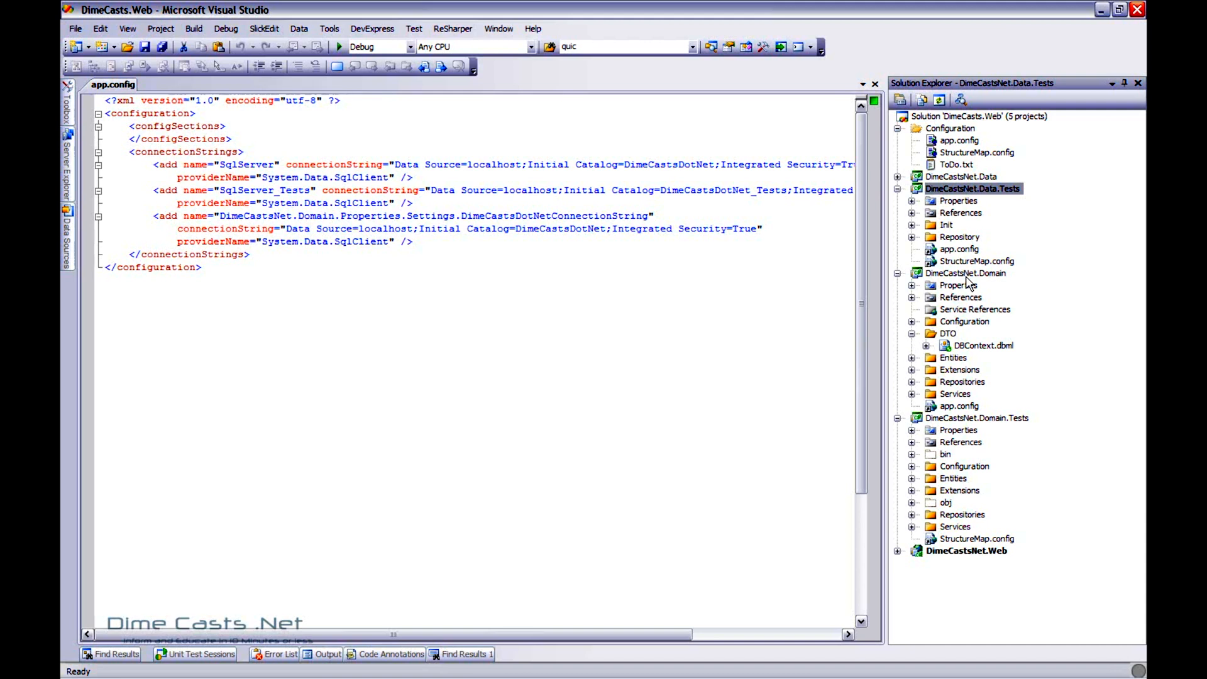
# Step: Select DimeCastsNet.Domain.Tests and choose Add > Existing Item from its context menu
pyautogui.click(897, 551)
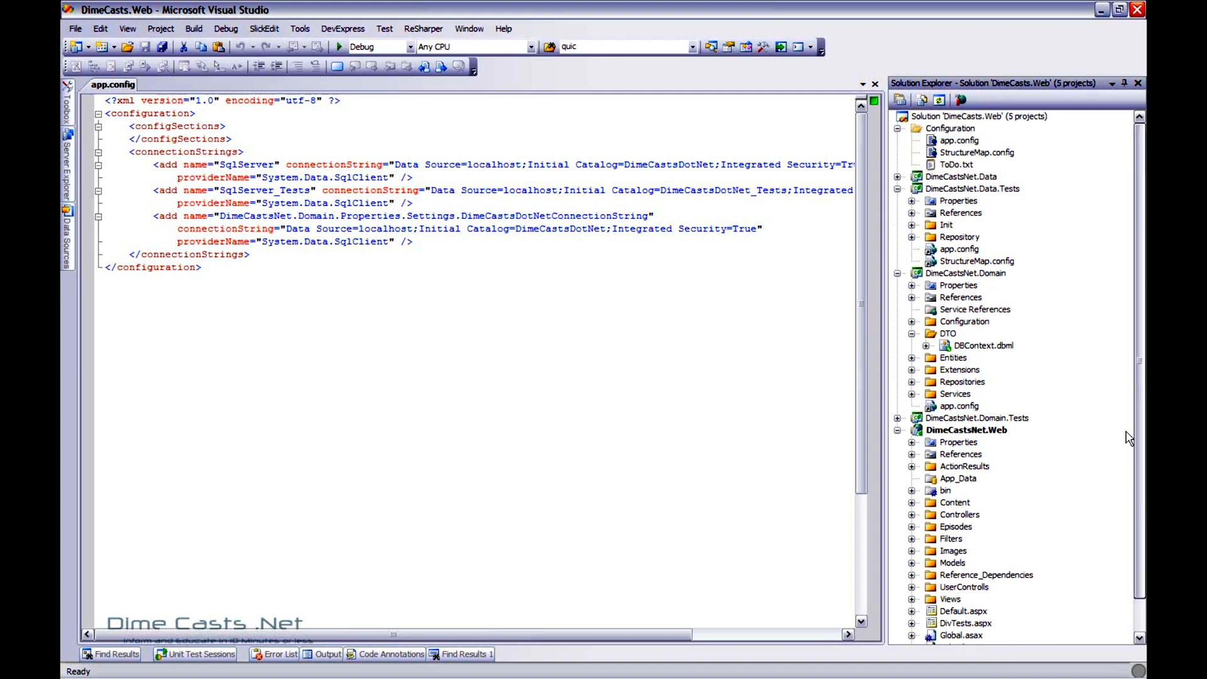
pyautogui.click(897, 430)
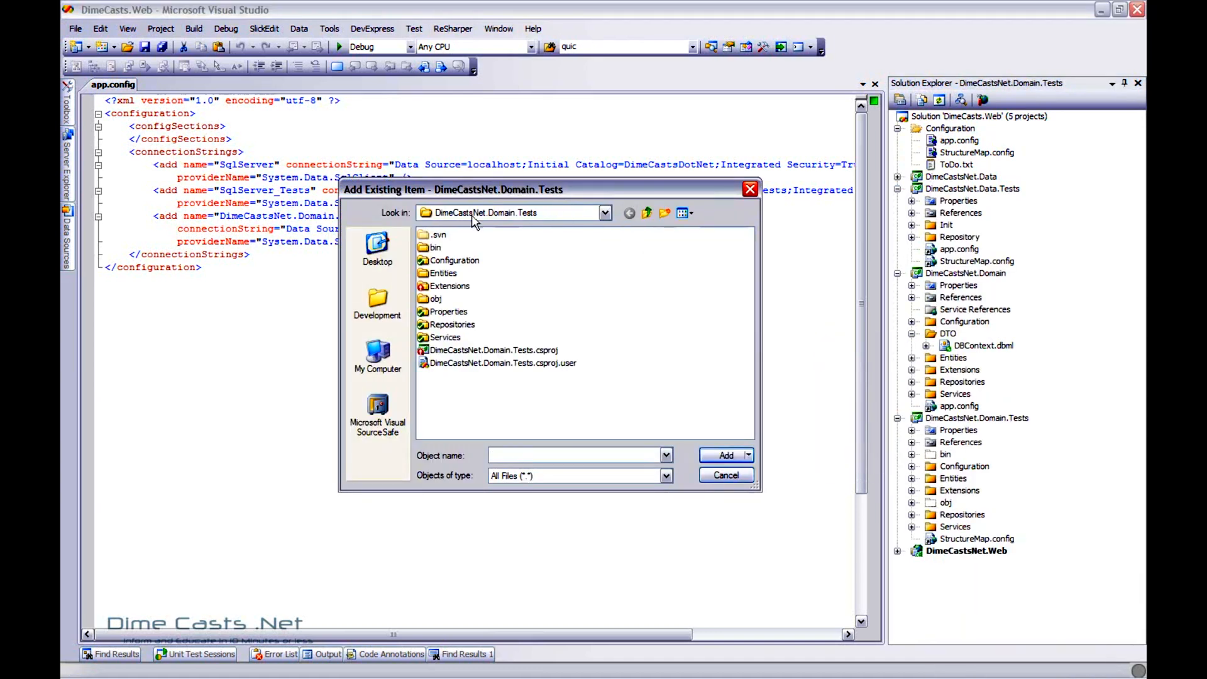
# Step: Add SolutionFiles' app.config as a link to DimeCastsNet.Domain.Tests and select it
pyautogui.click(646, 213)
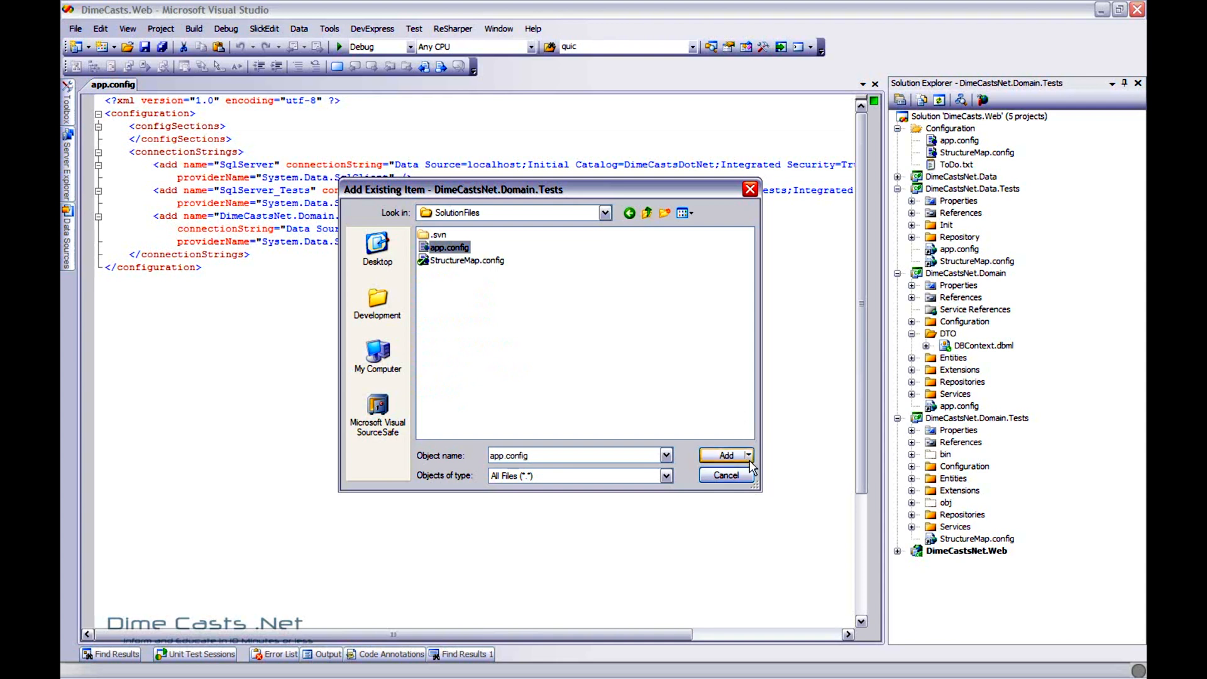
pyautogui.click(724, 455)
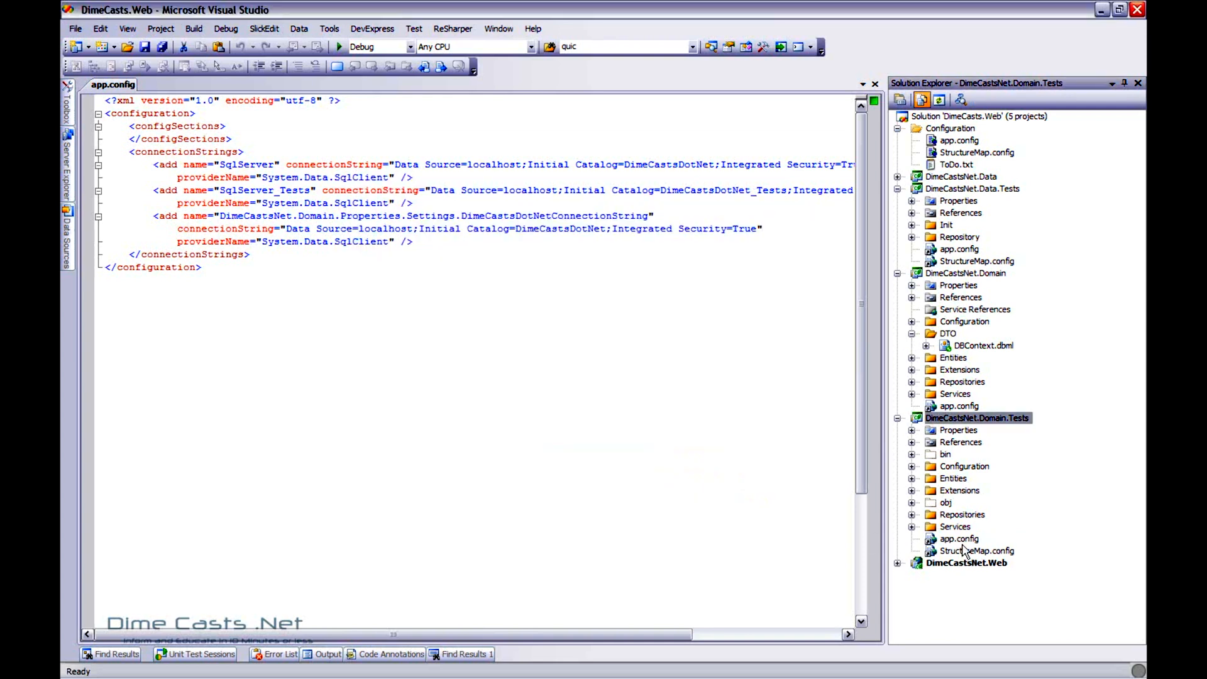
pyautogui.click(959, 406)
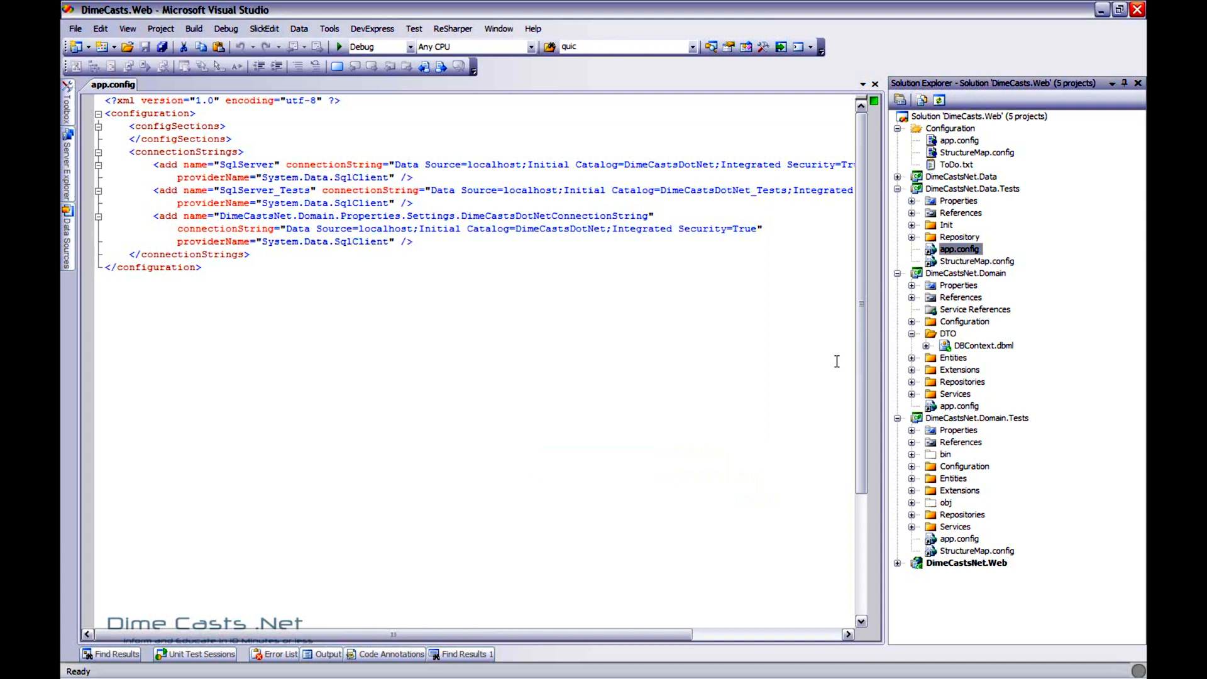
pyautogui.moveTo(813, 347)
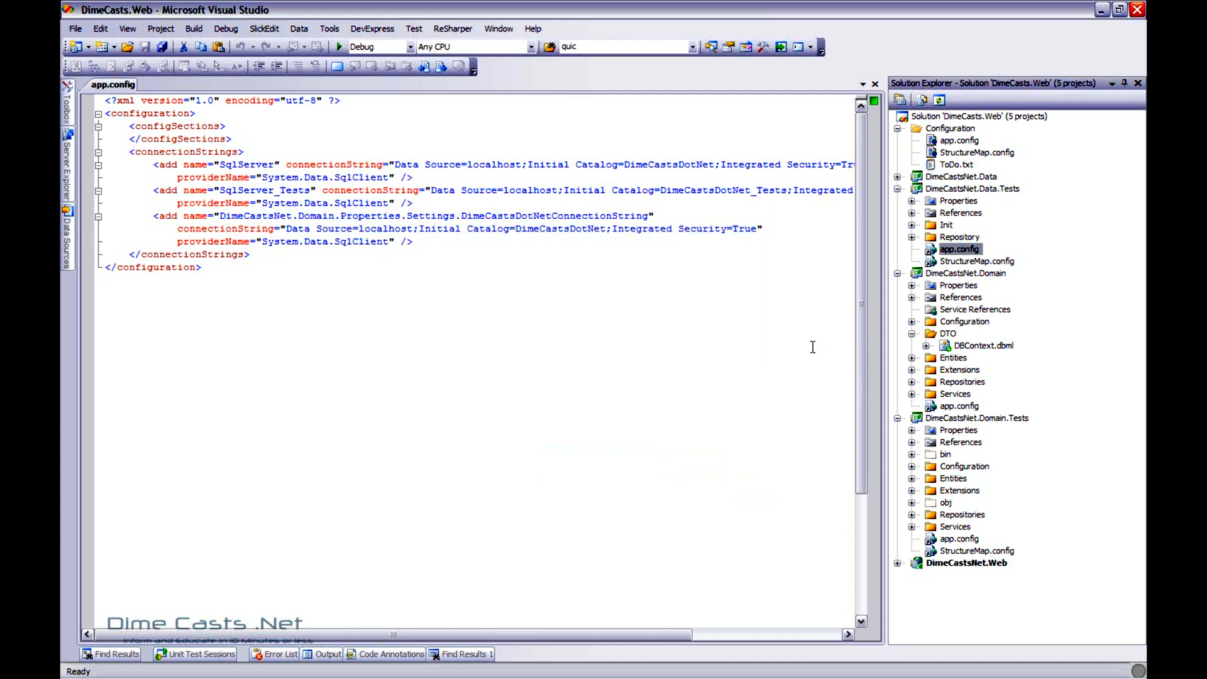